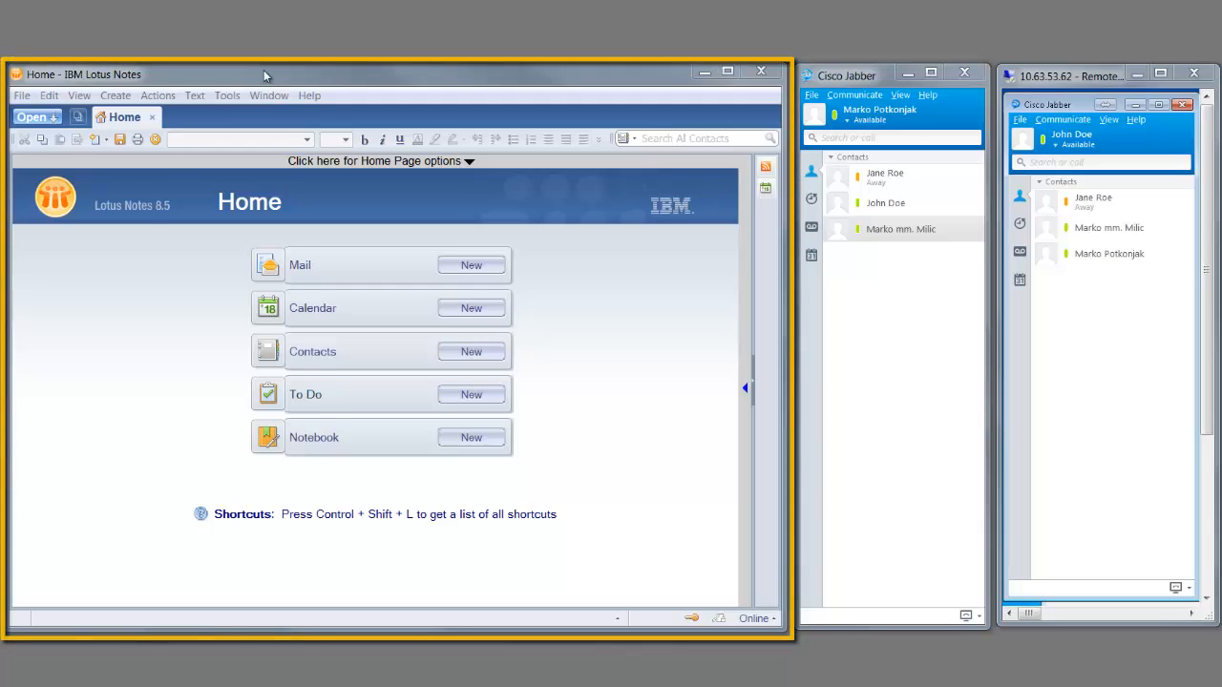
Open the Mail inbox from the Lotus Notes Home page
click(846, 77)
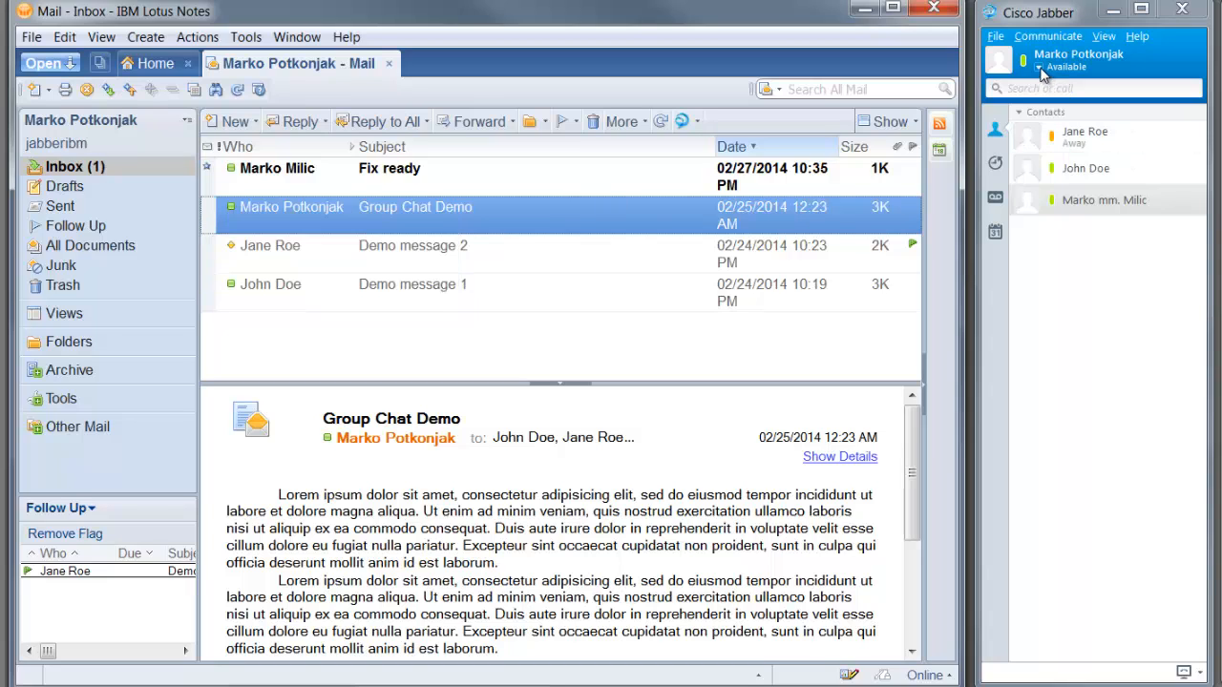
Pick a different presence status for John Doe from the Jabber status dropdown
click(1040, 67)
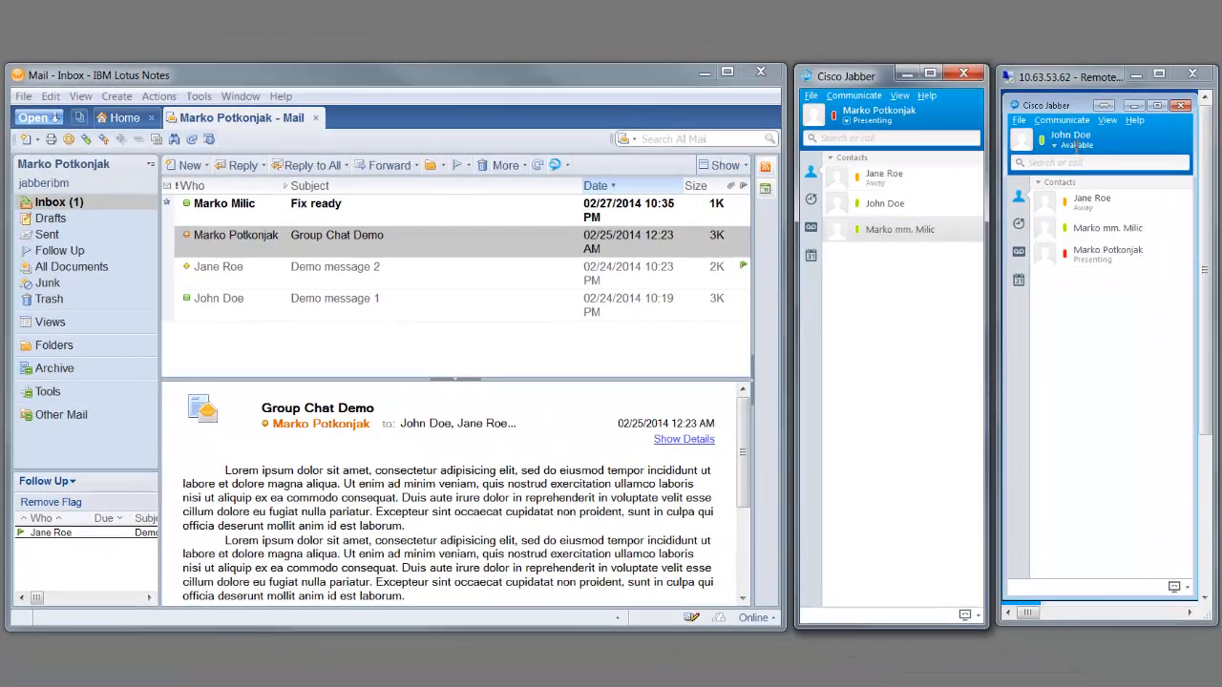
click(1077, 145)
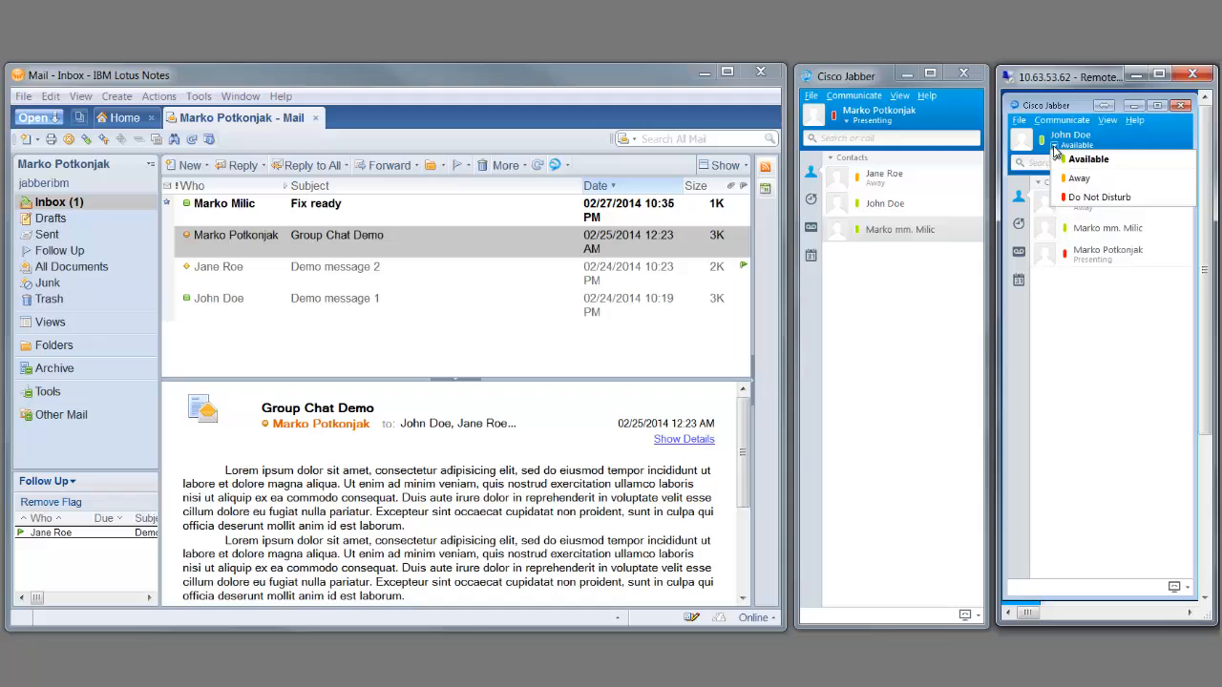
click(1076, 179)
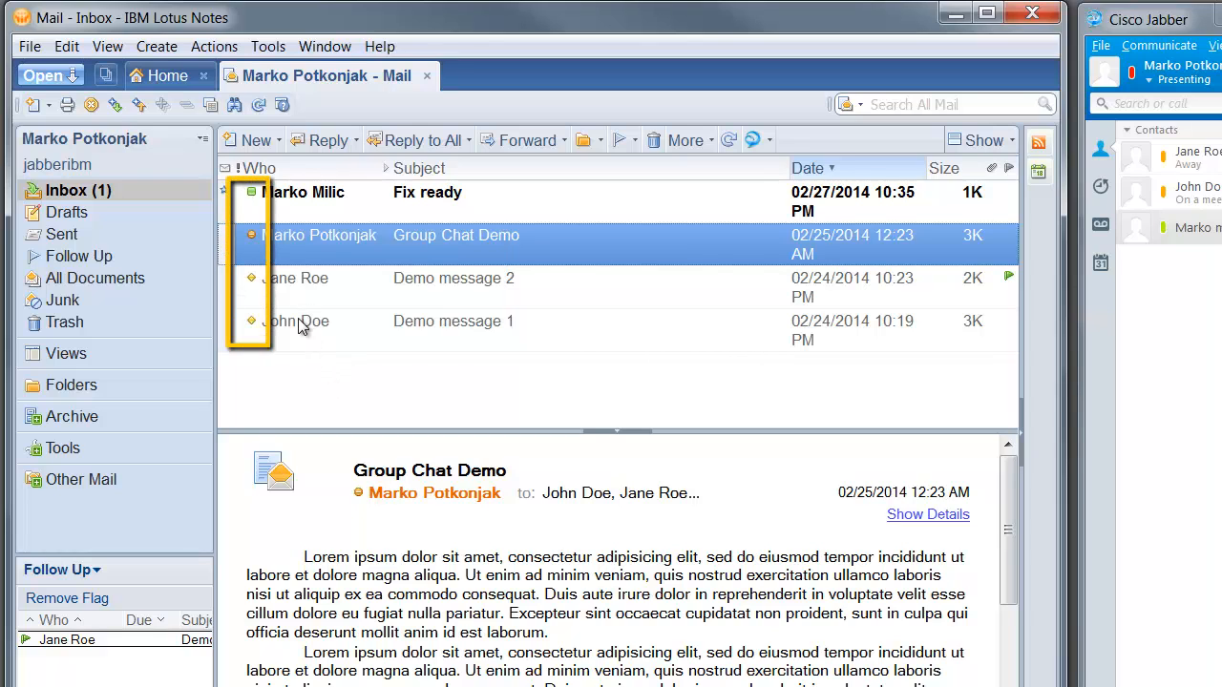
Expand the Group Chat Demo message details to show recipient presence, then return Home
right_click(296, 320)
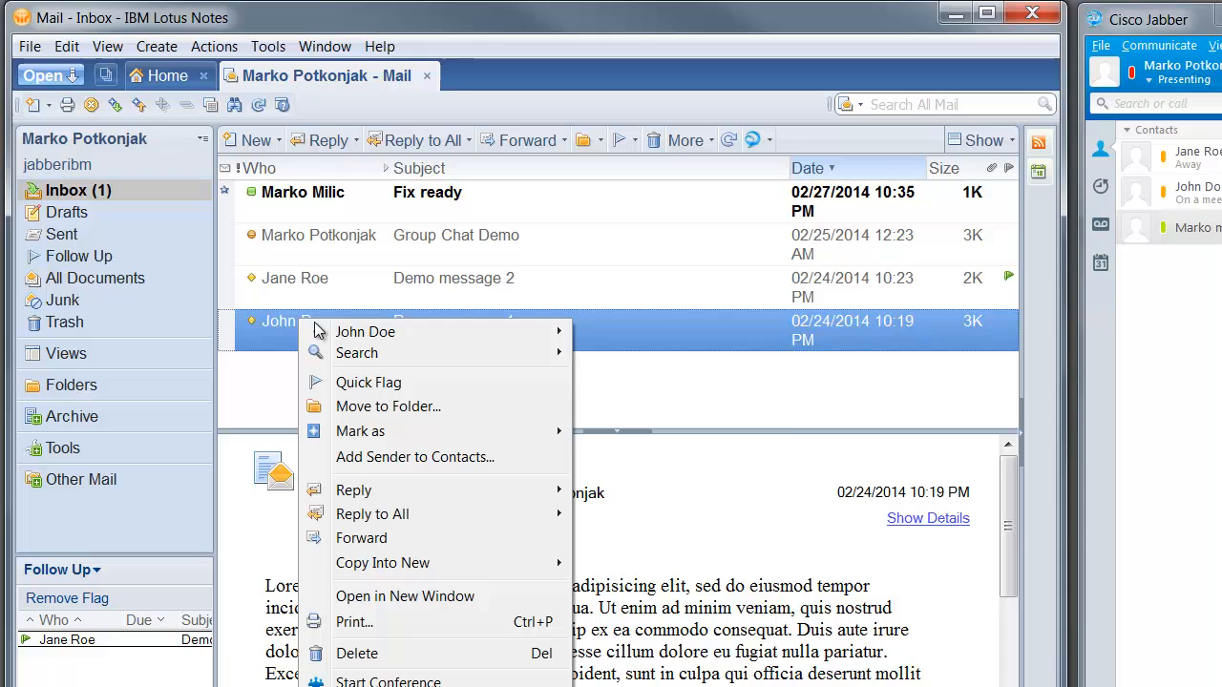
mouse_move(365, 332)
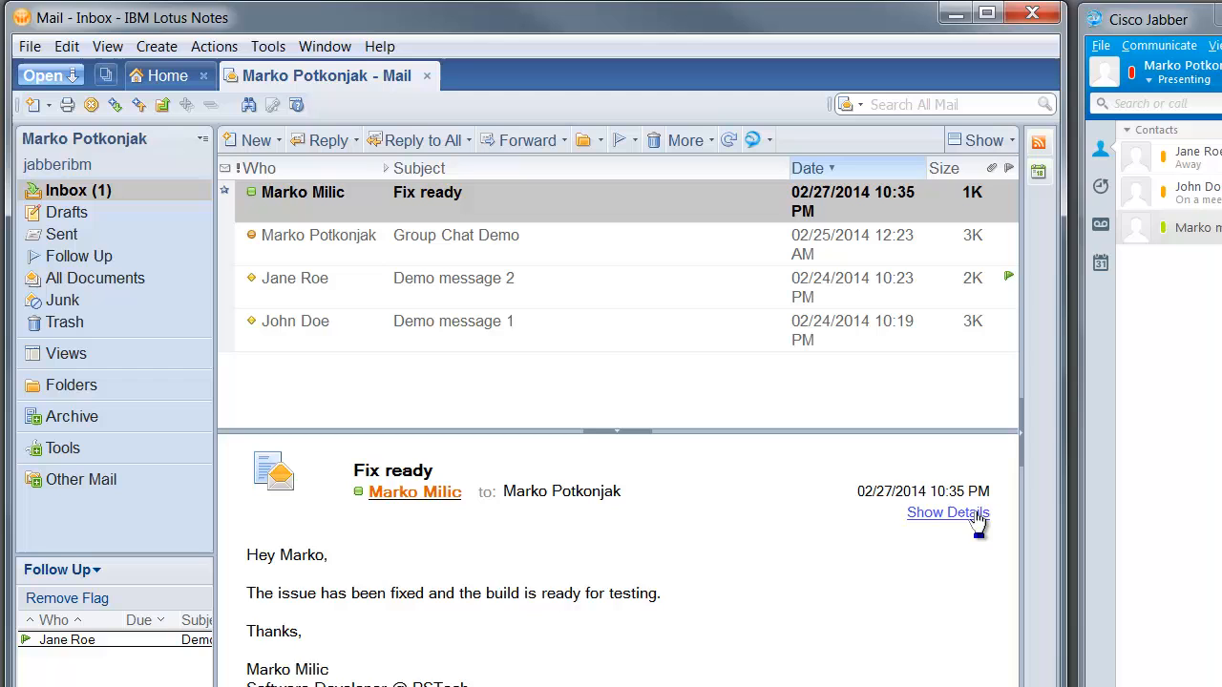
click(947, 512)
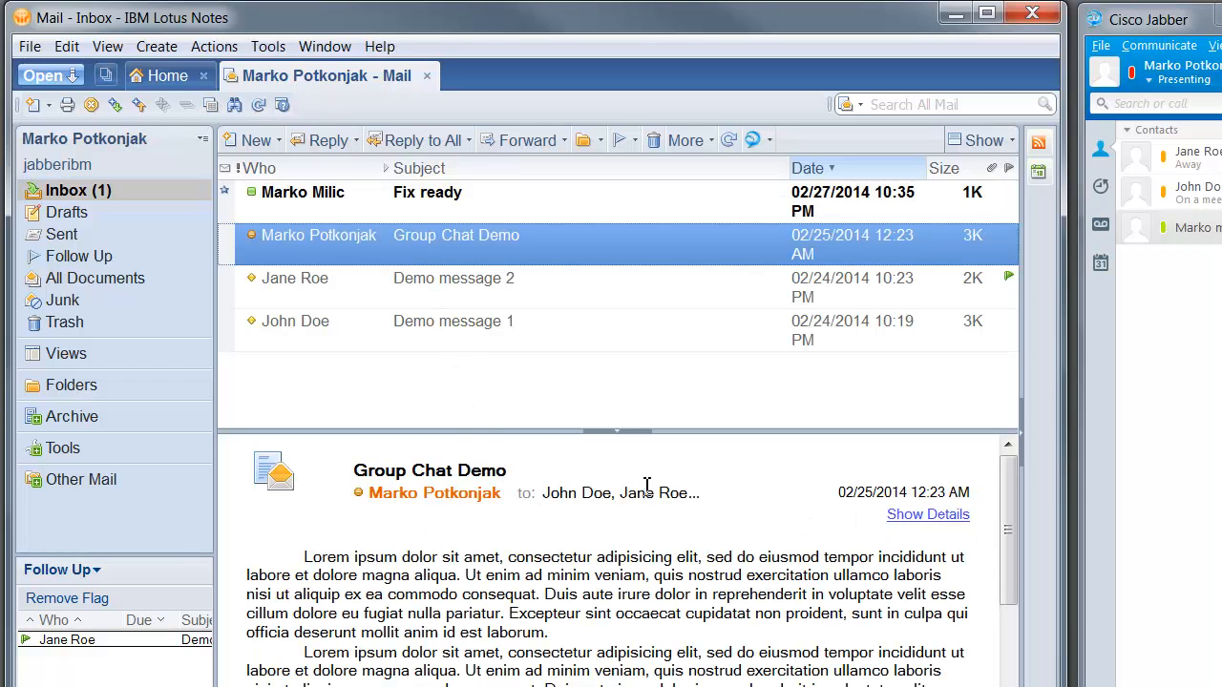
click(928, 514)
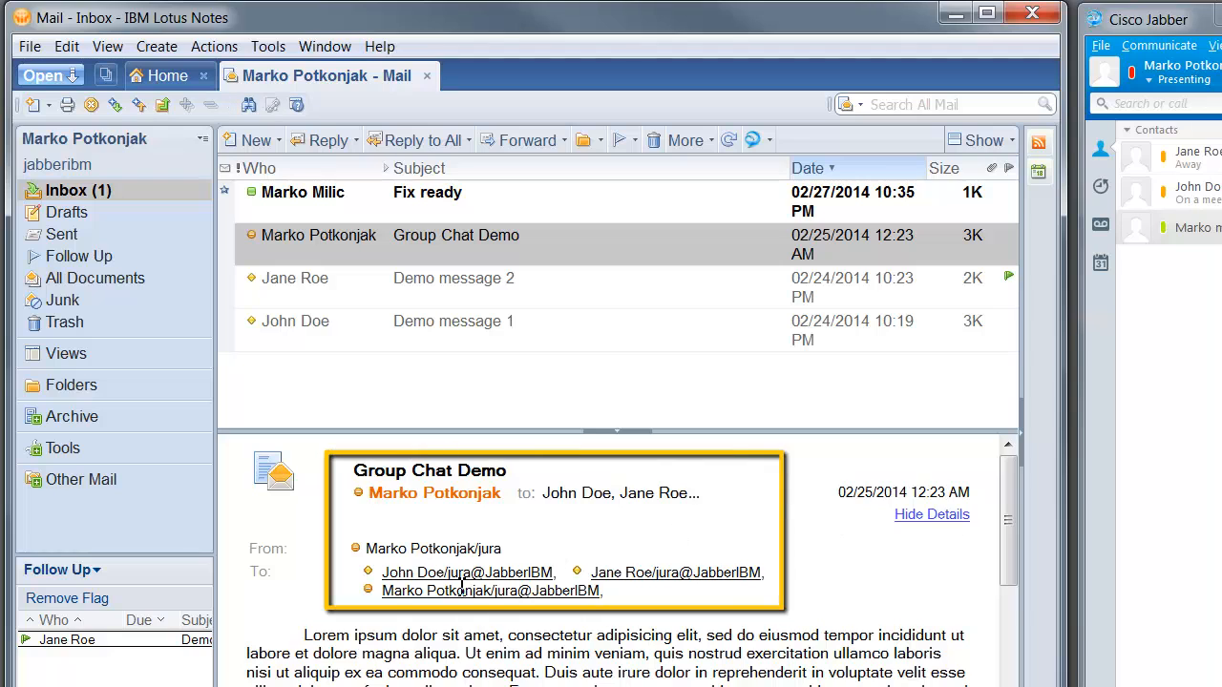
click(168, 76)
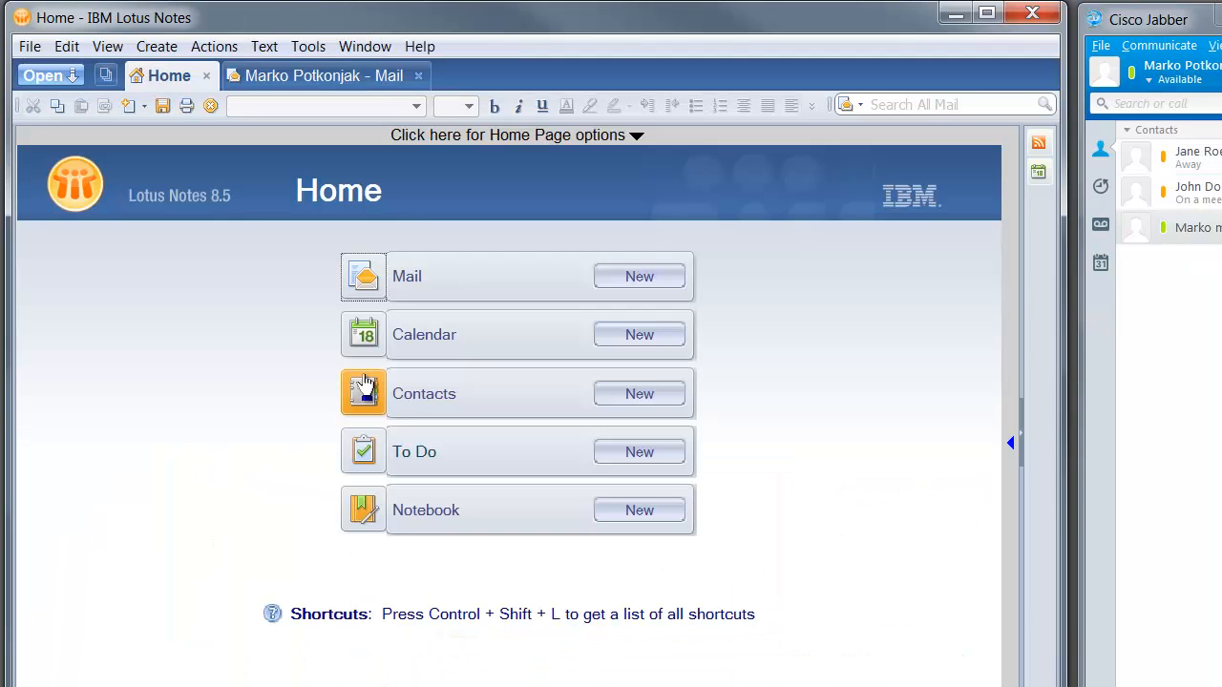
Visit Contacts and the Calendar, then go back to the Mail inbox via Home
click(424, 393)
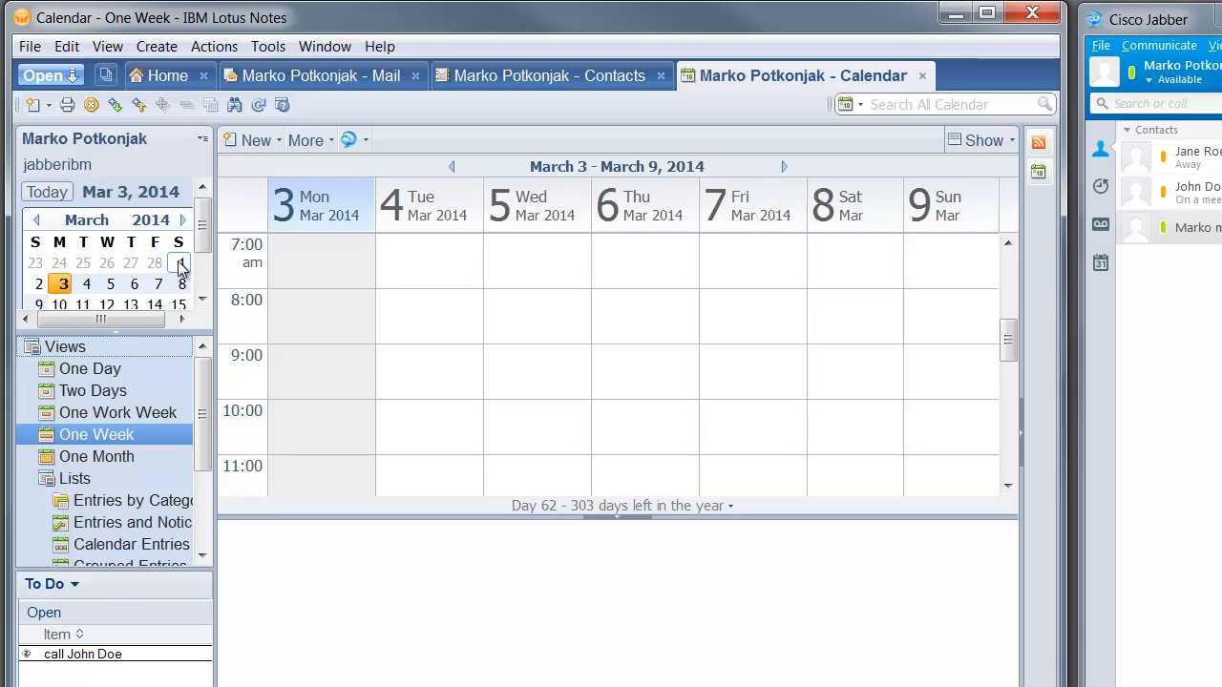
click(450, 166)
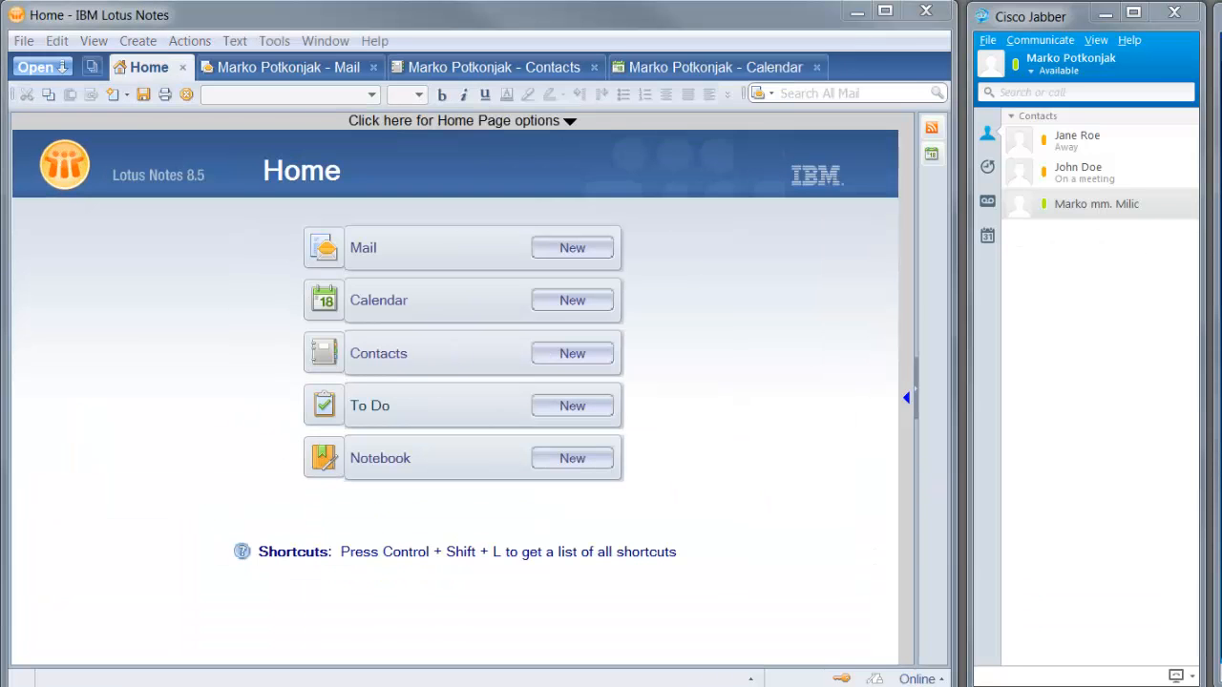
click(286, 67)
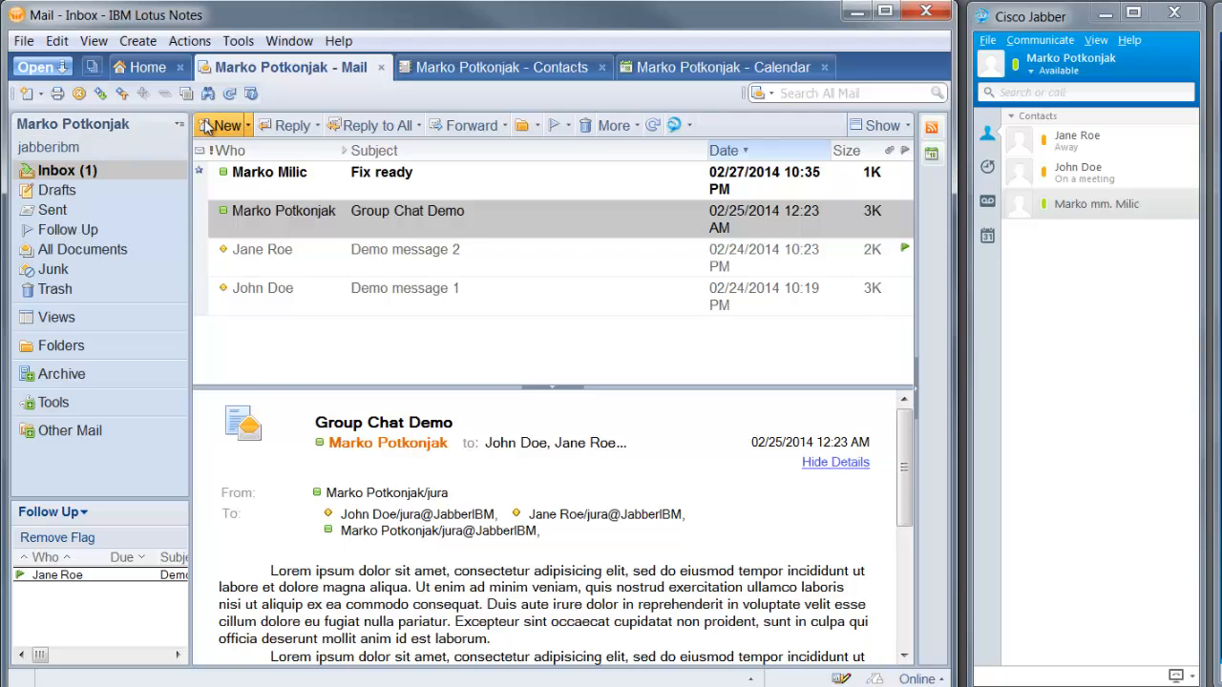
Address a new message to John Doe by autocompleting 'JO', then close it unsent
click(222, 126)
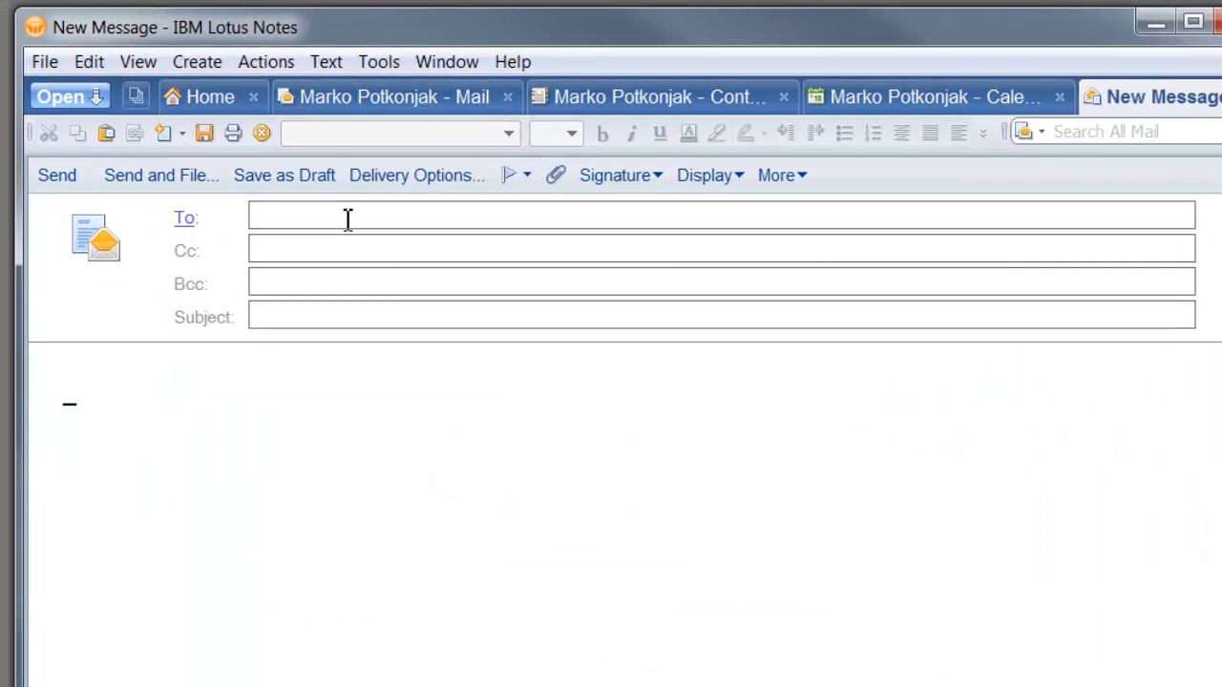
text(JO)
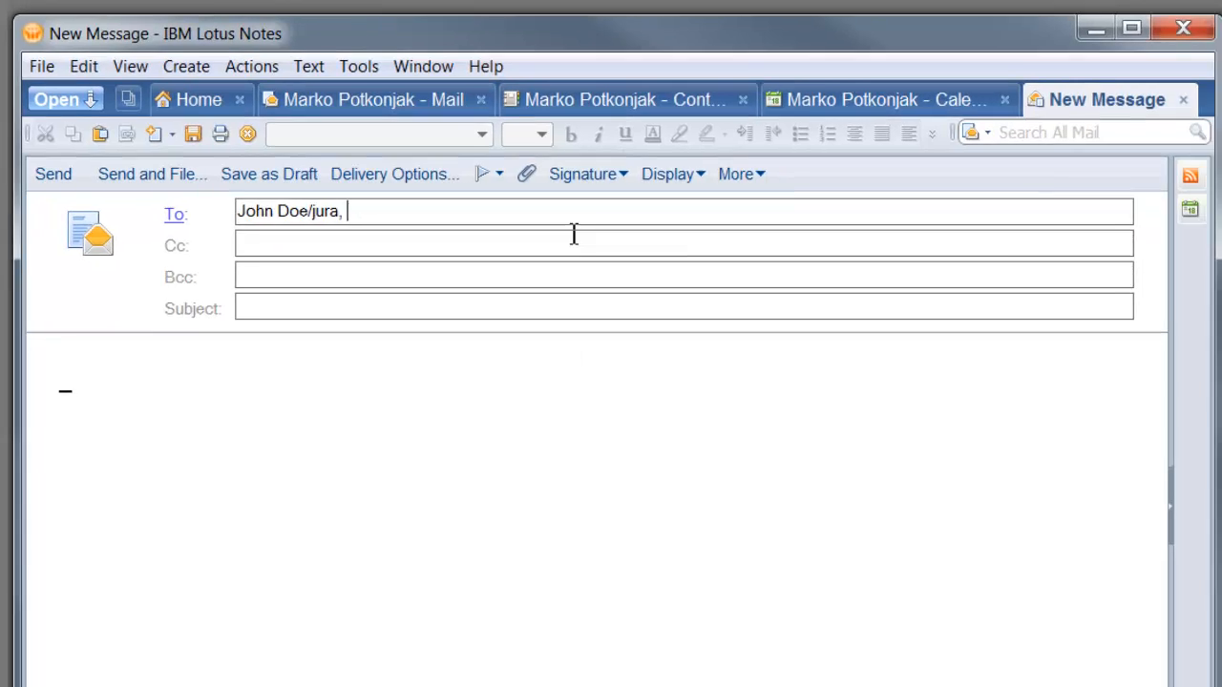
click(1130, 27)
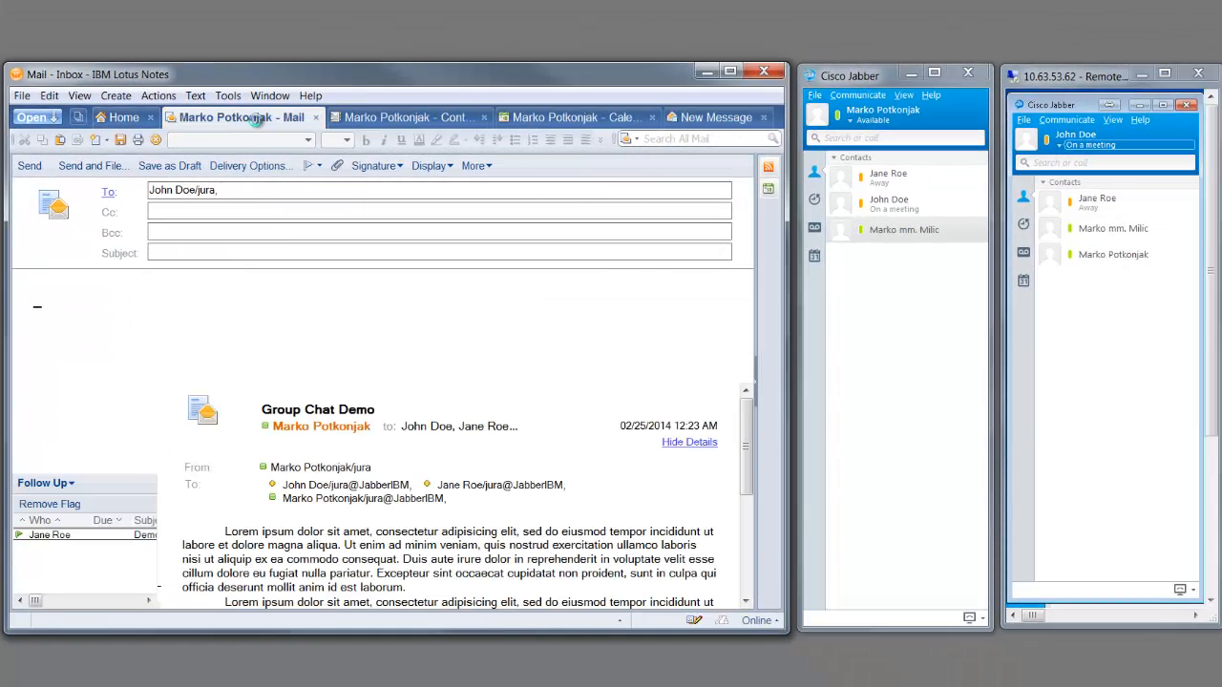
click(124, 116)
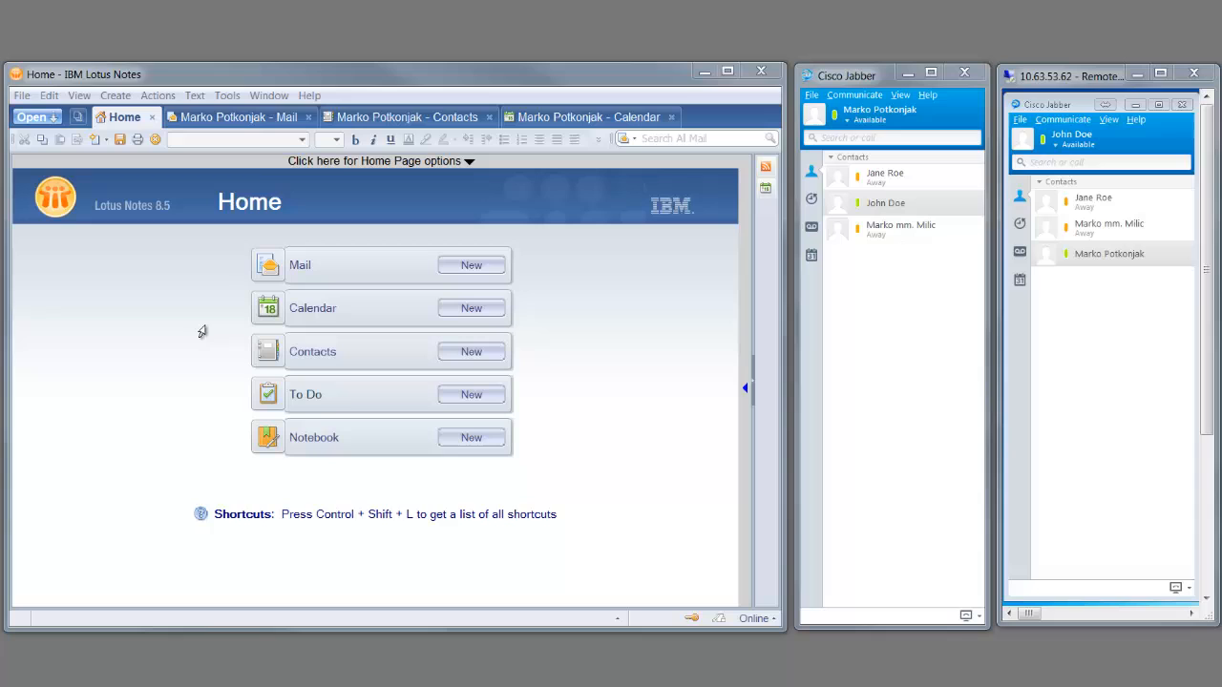
Switch to the Sent folder to reach John Doe's Group Chat Demo message
click(237, 116)
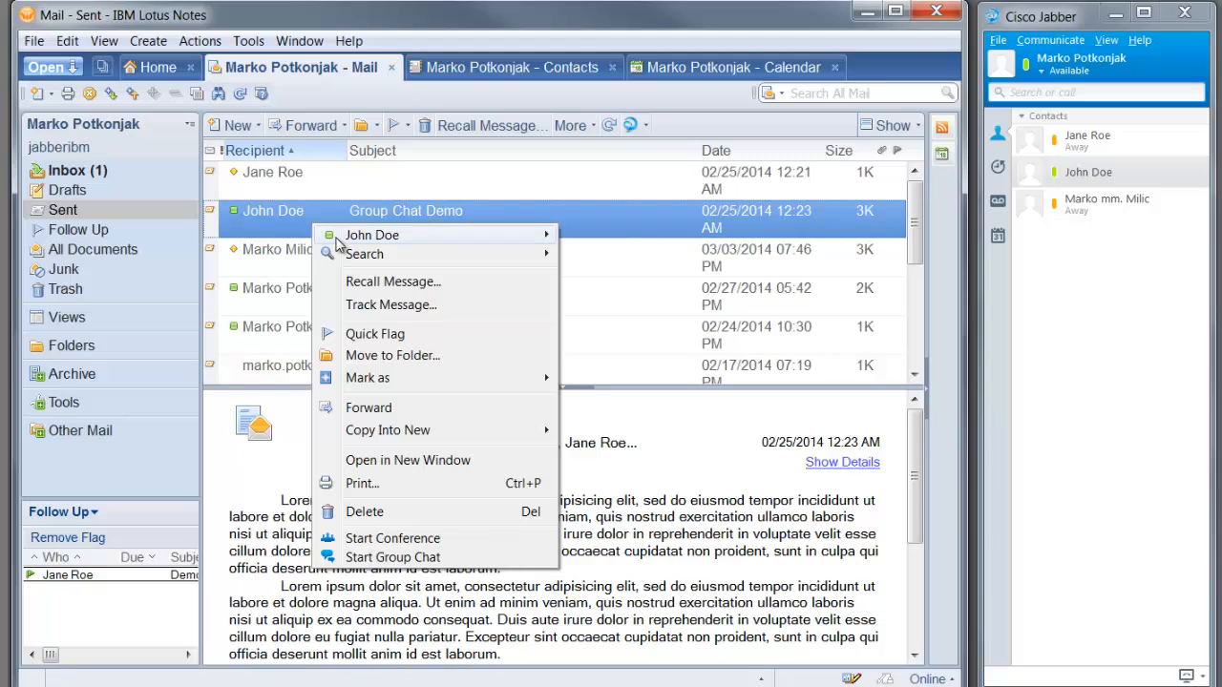
mouse_move(370, 234)
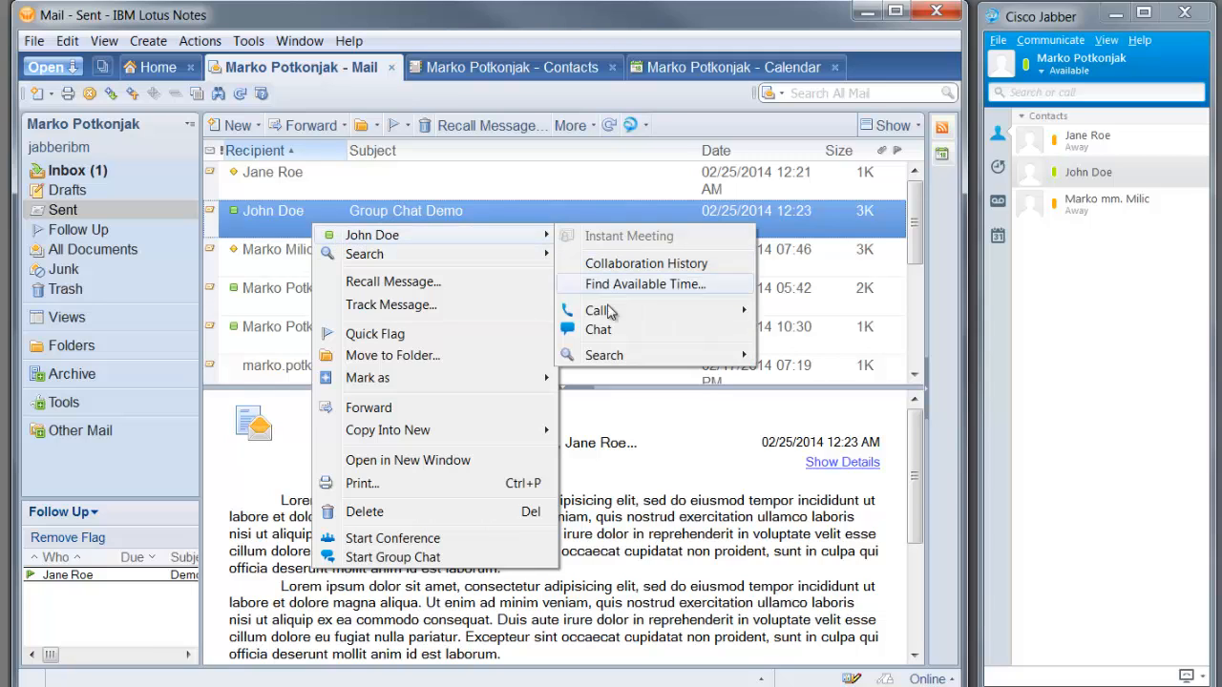
mouse_move(600, 328)
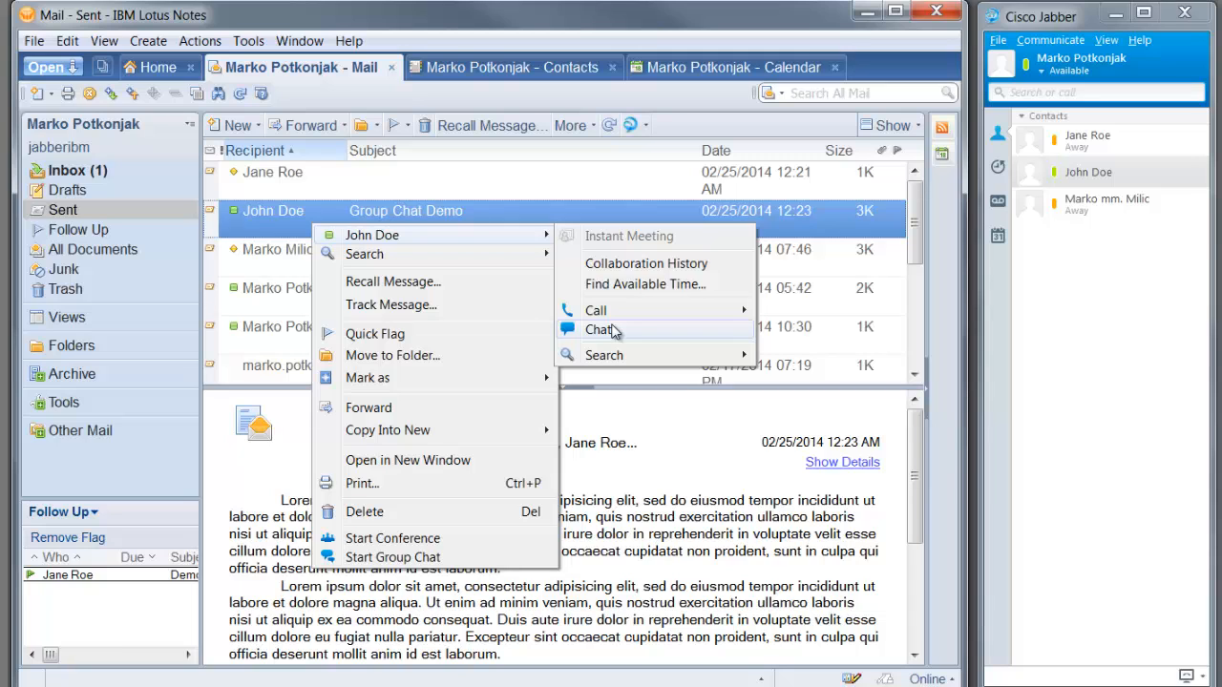
Send John Doe 'Hello John' and 'say hi' in a Jabber chat, then close it after his reply
click(600, 328)
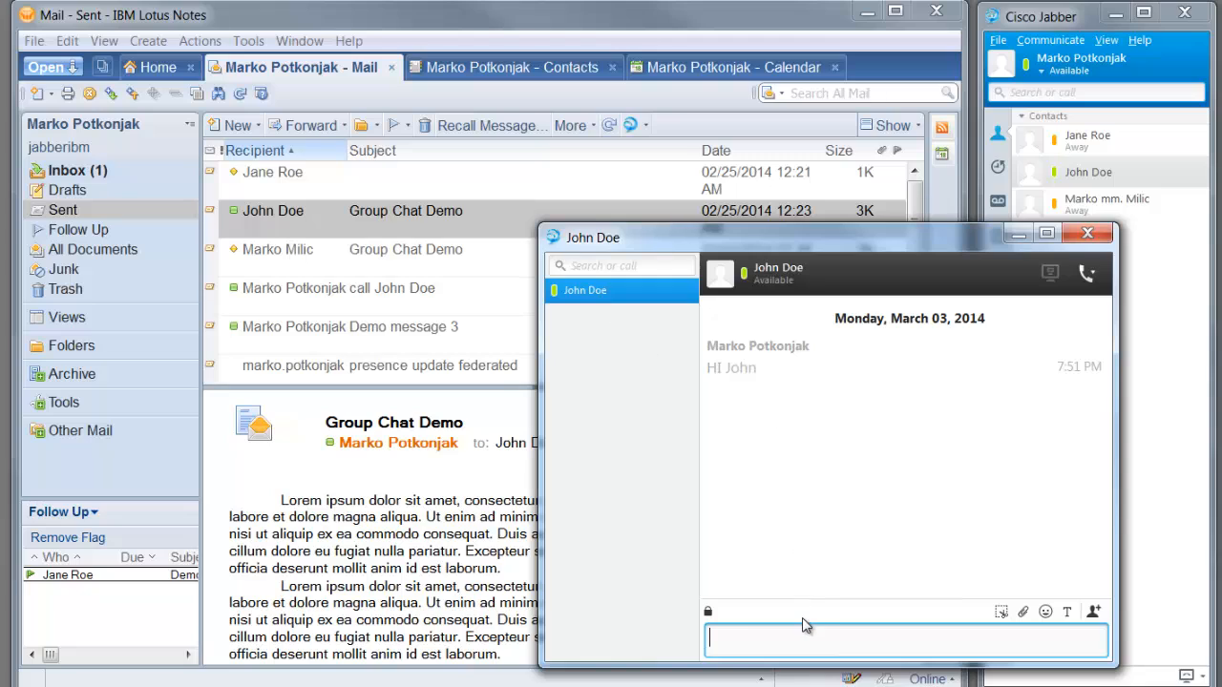
text(H)
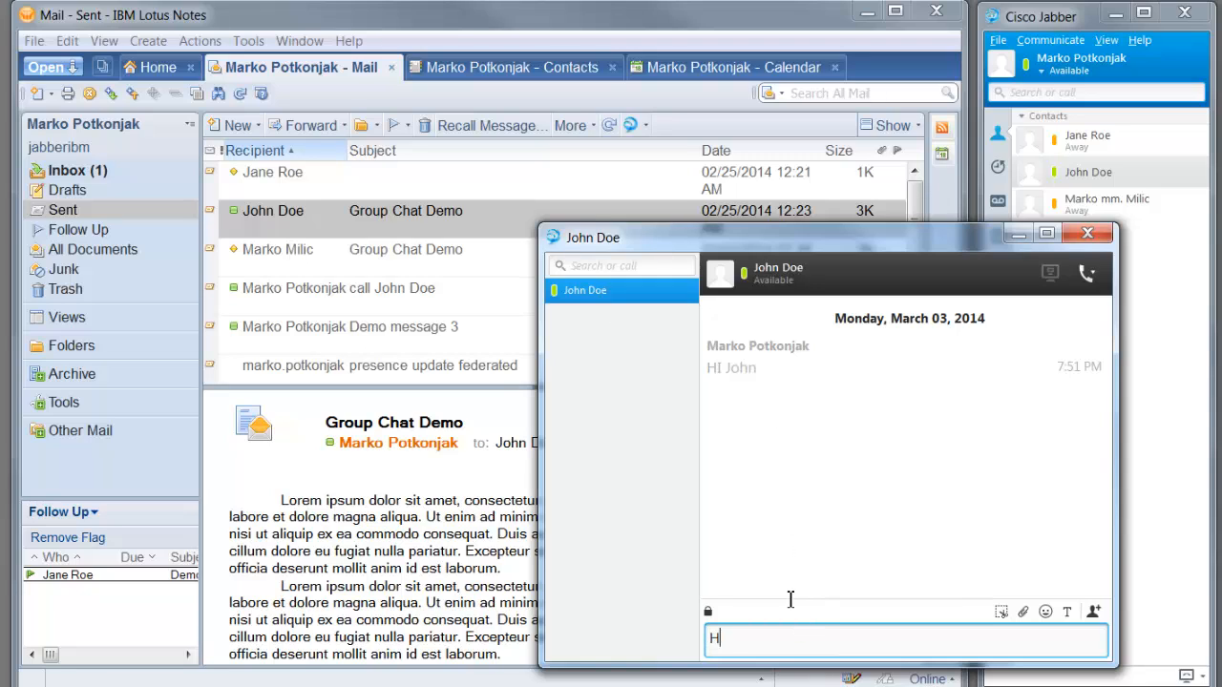
text(ello Joh)
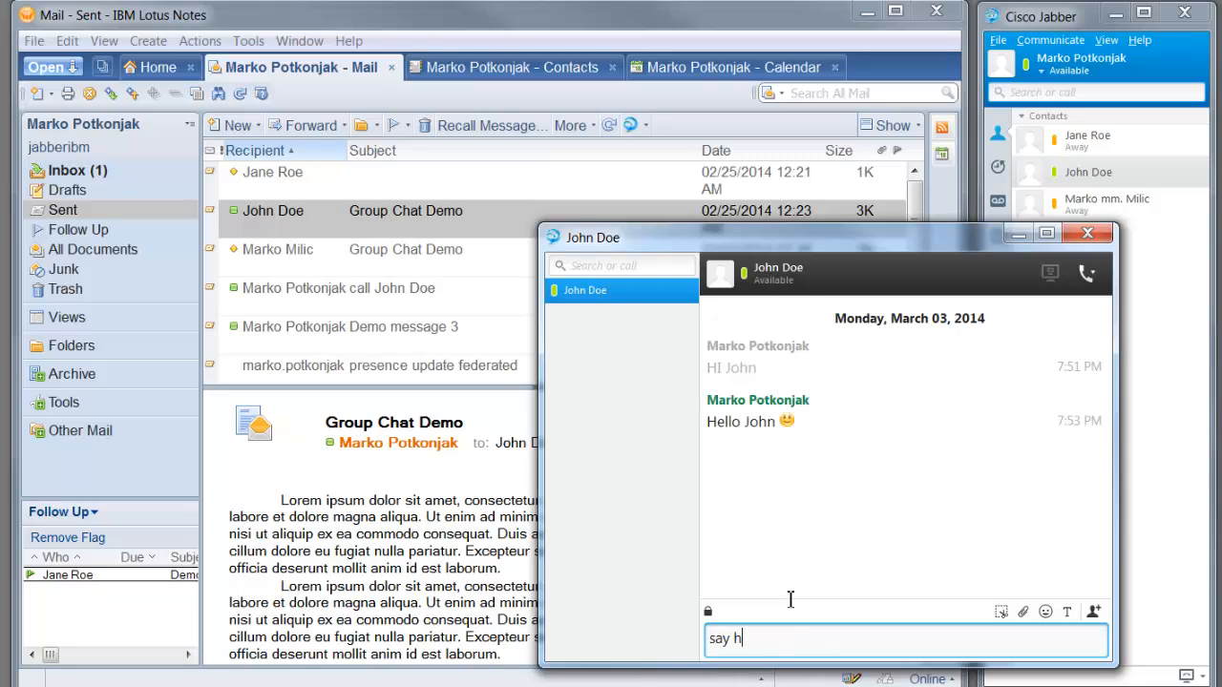
text(i)
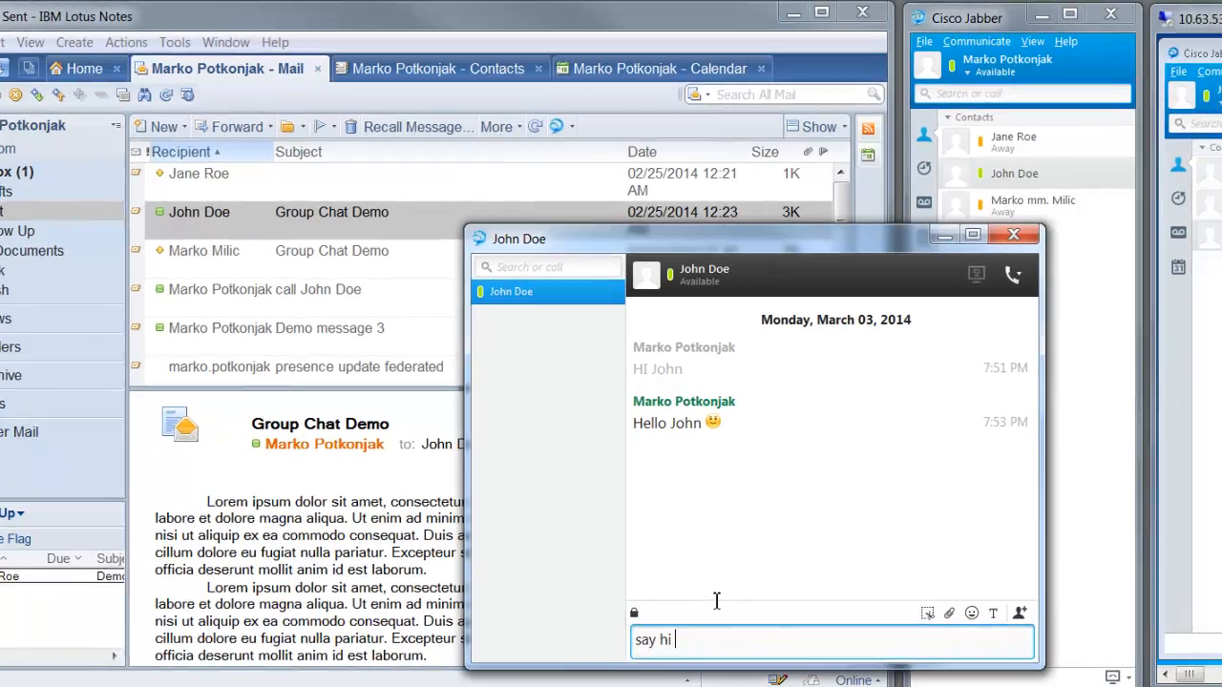
key(enter)
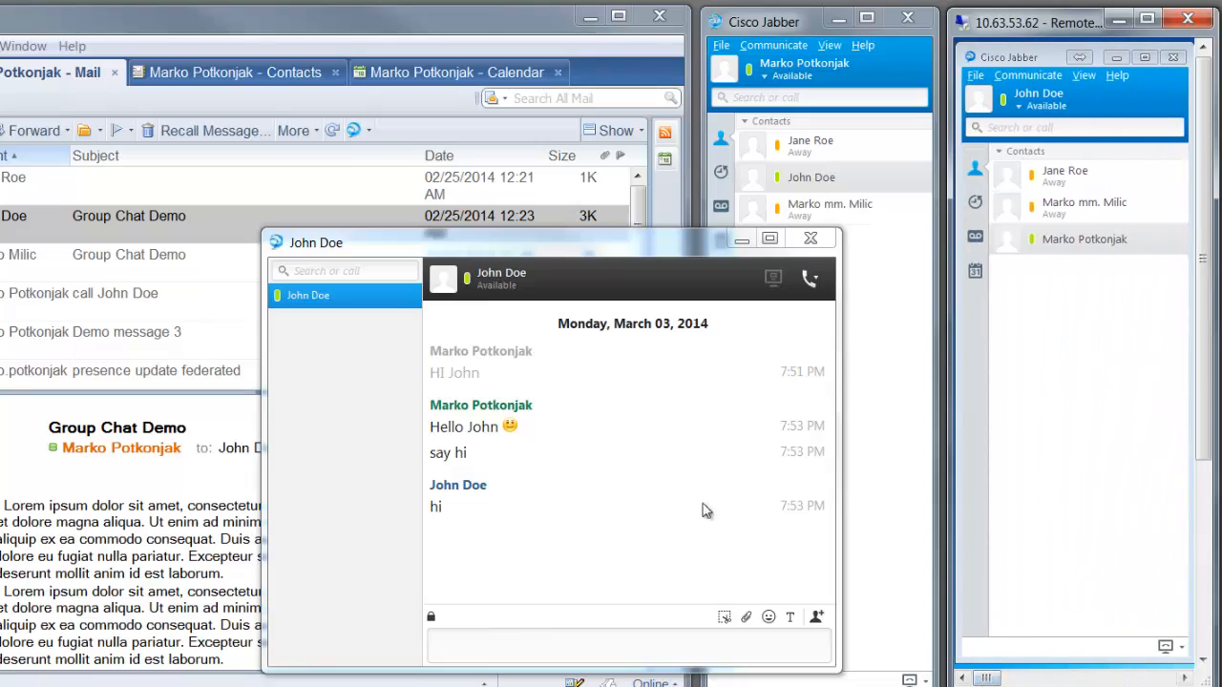
click(809, 237)
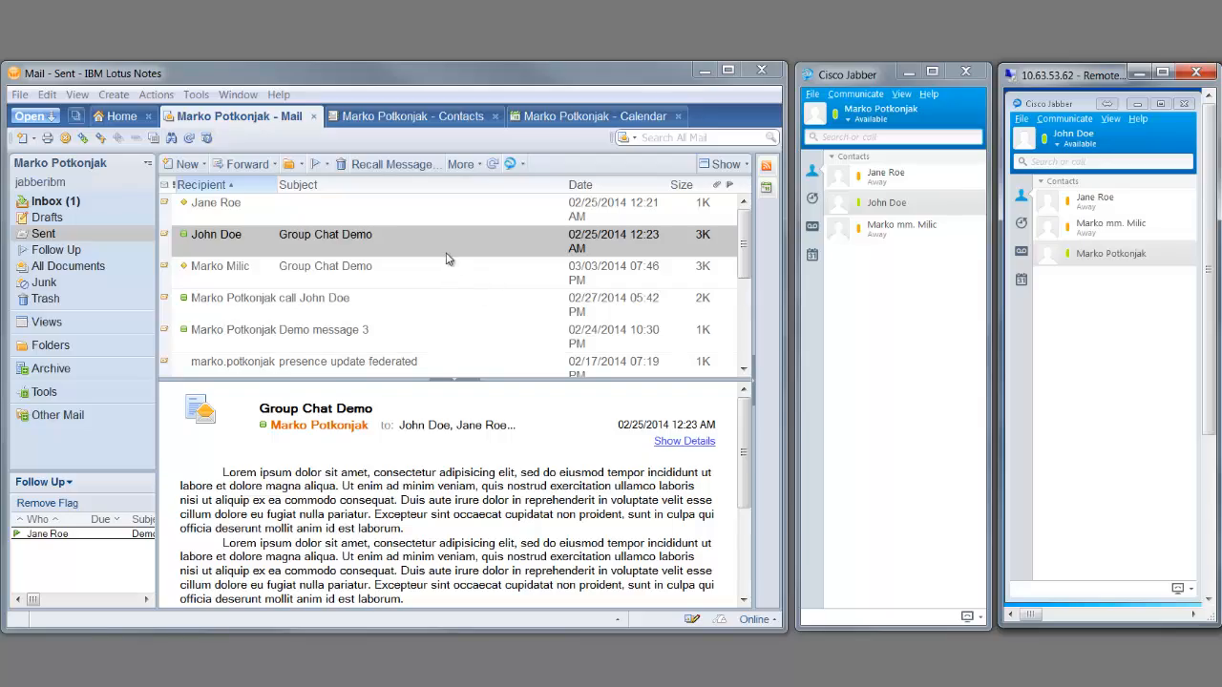
click(619, 126)
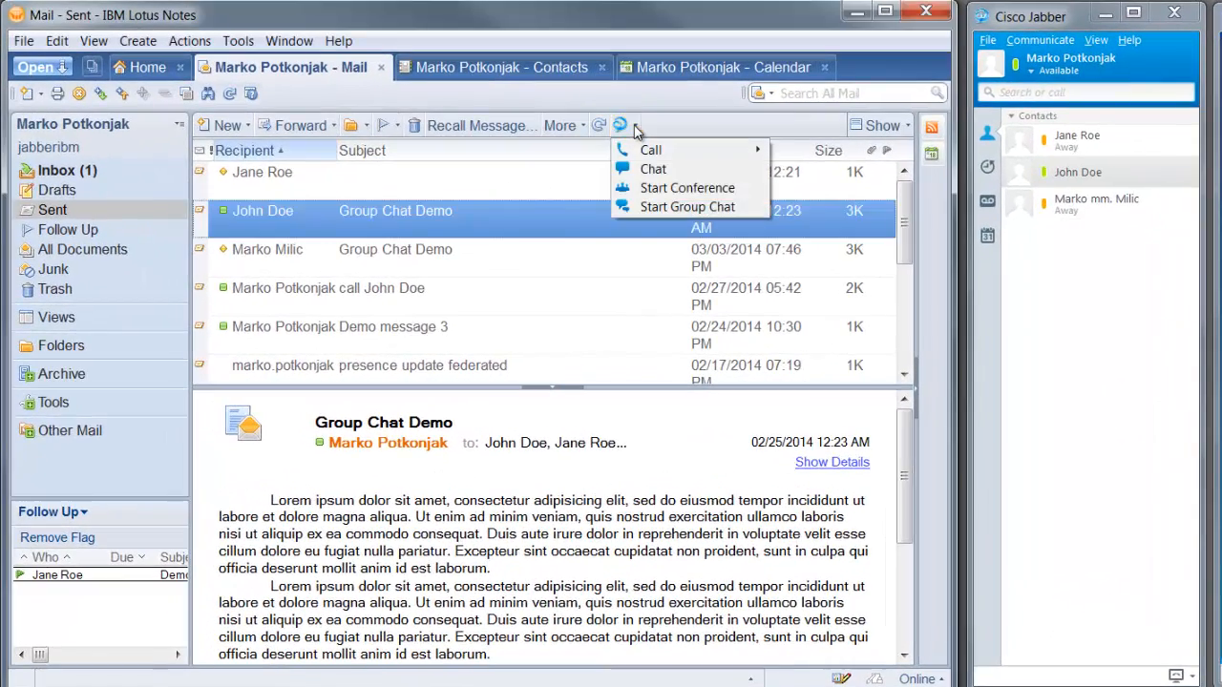
click(653, 168)
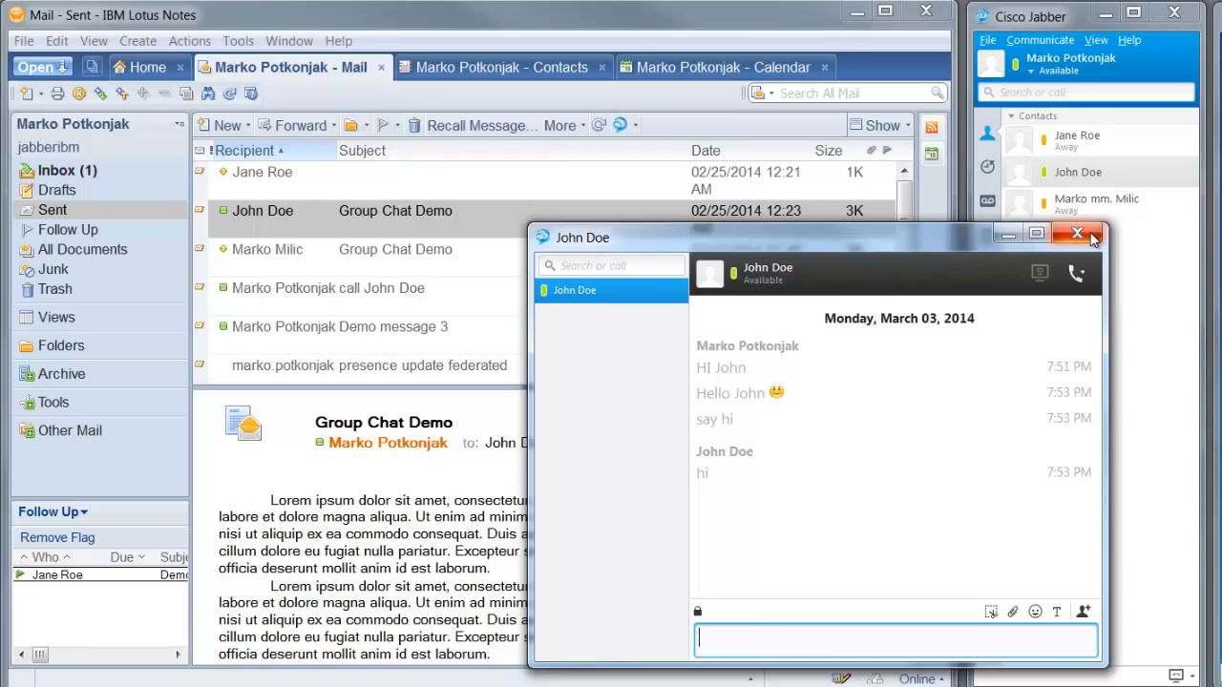
click(1077, 233)
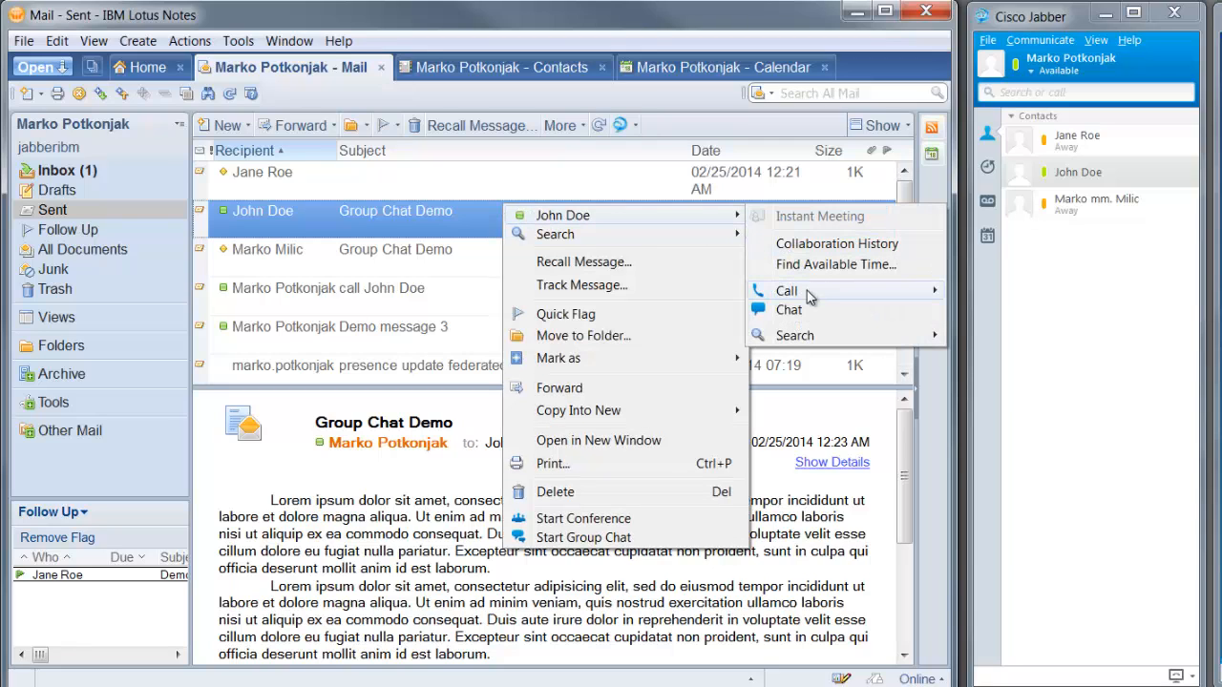
mouse_move(950, 302)
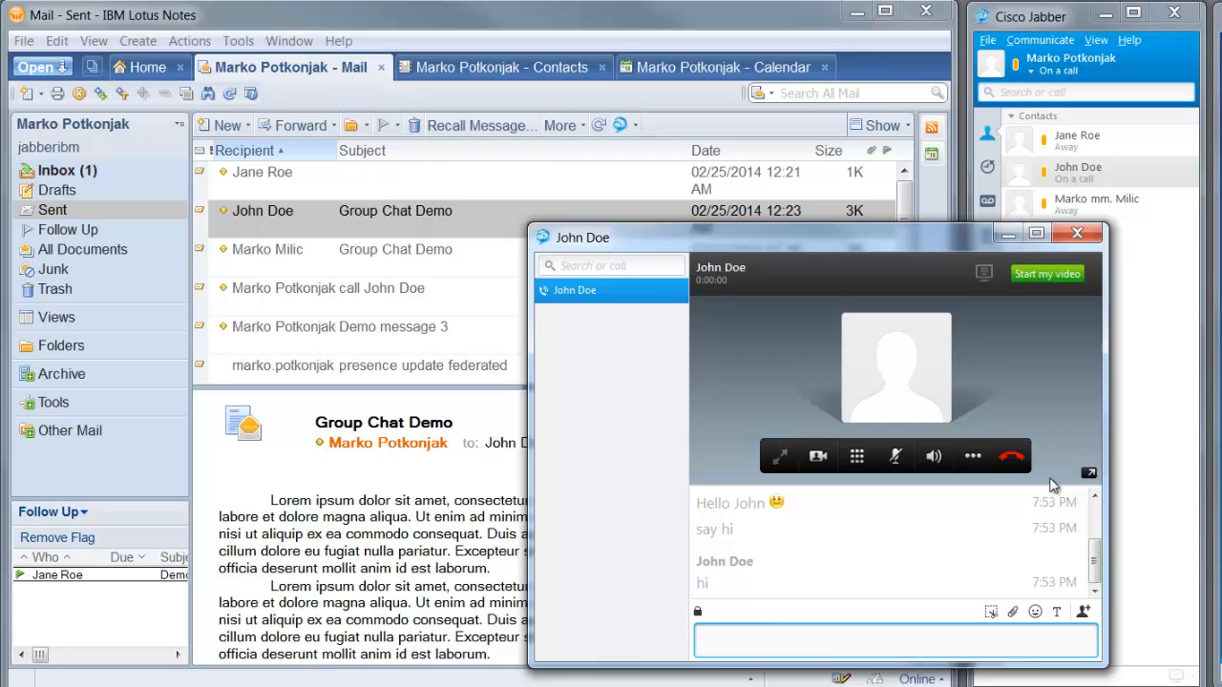
mouse_move(1012, 456)
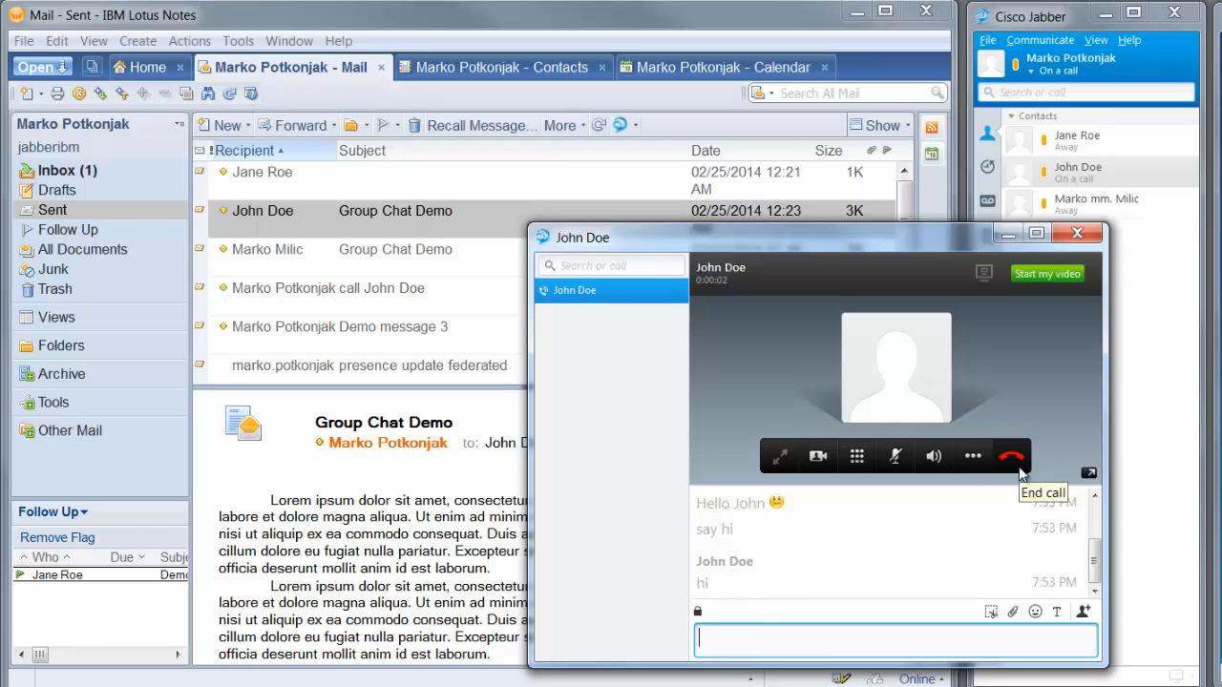
Hang up the current call, ring John Doe's mobile via Call > Mobile, and hang up again
click(1012, 456)
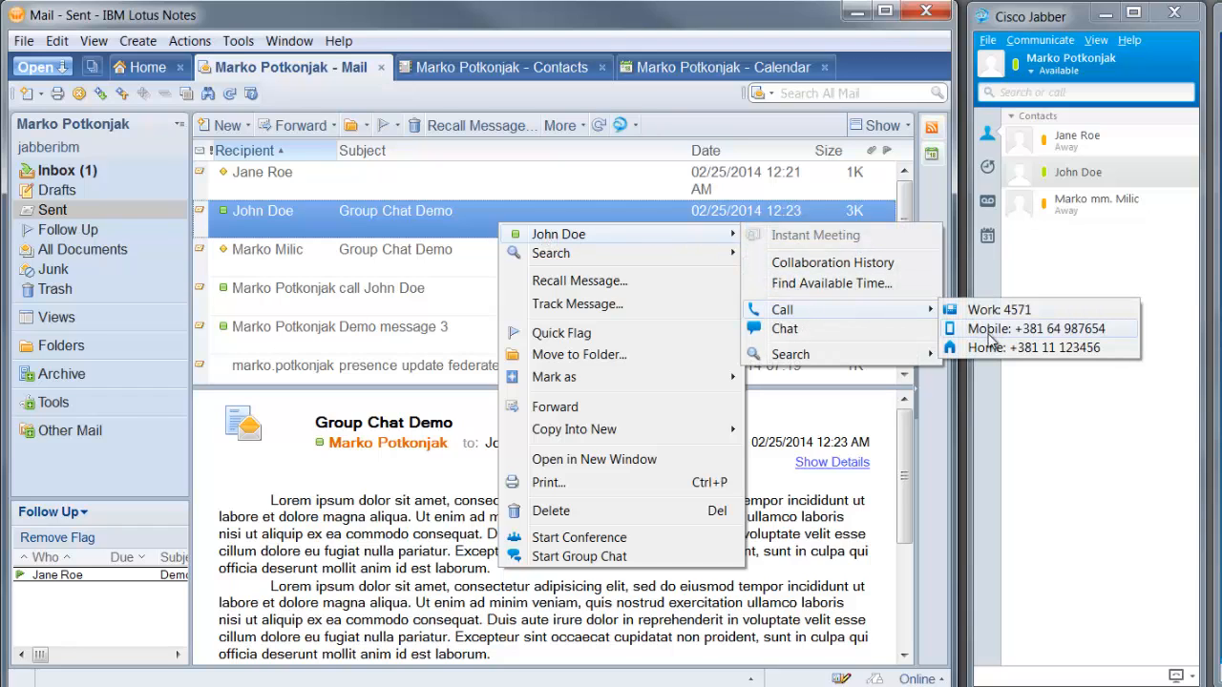
click(1037, 328)
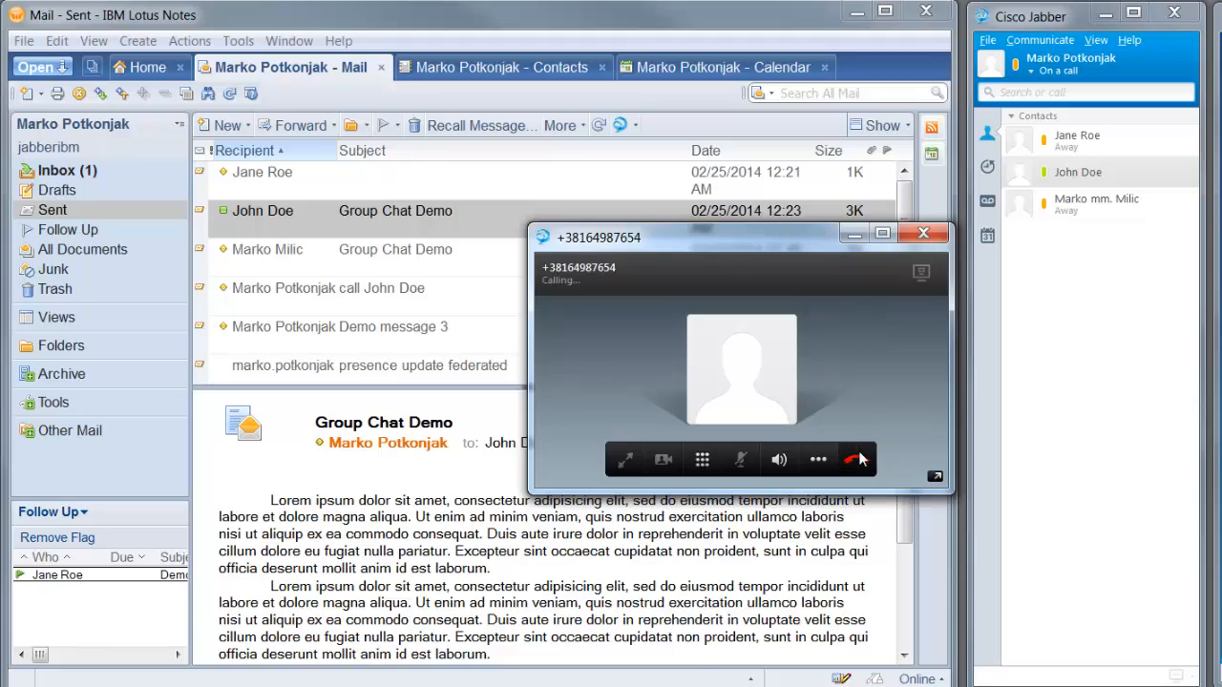
click(852, 458)
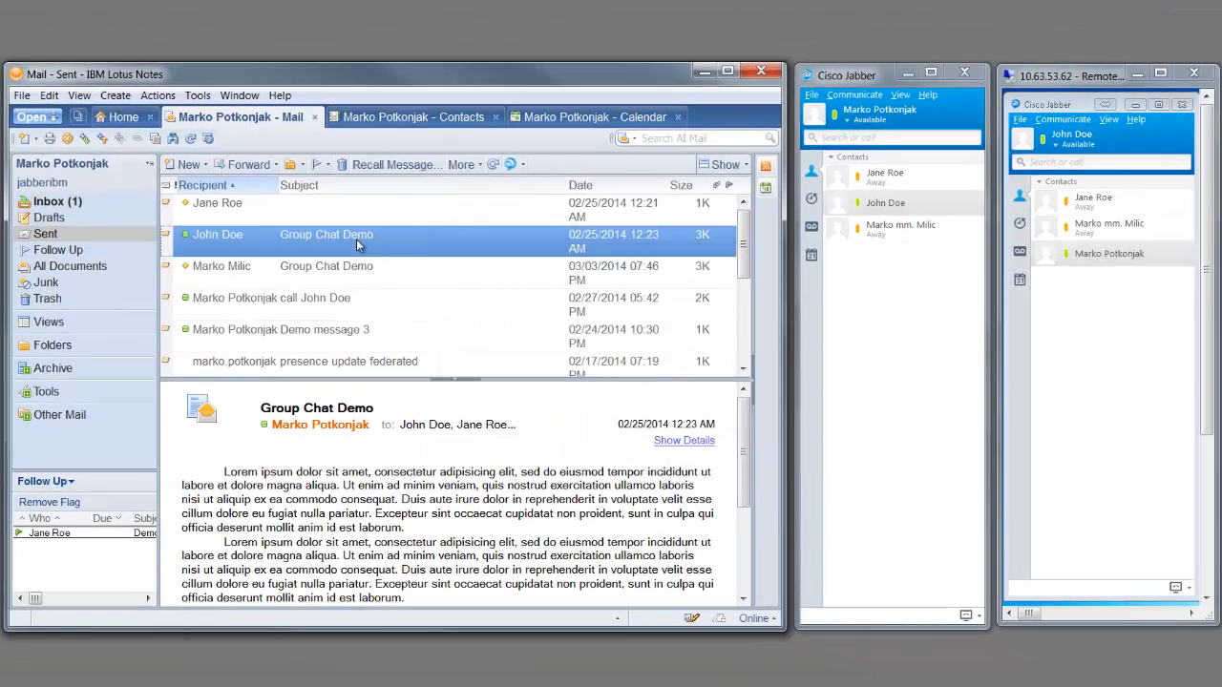
click(122, 117)
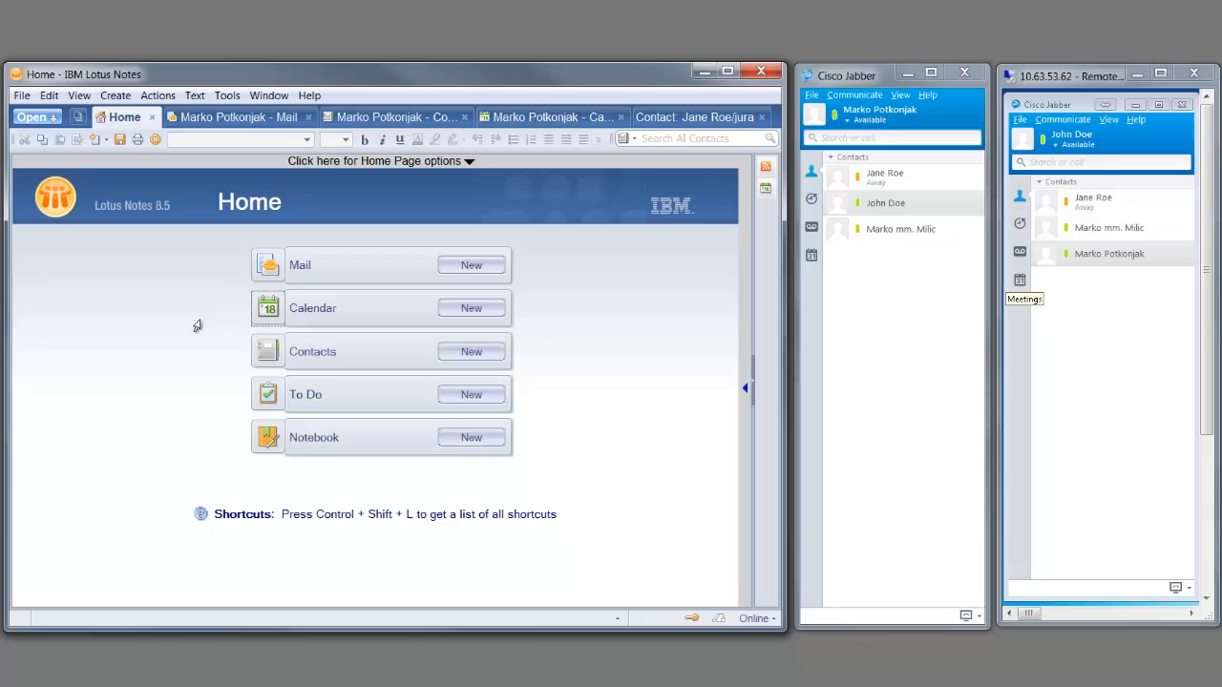
click(395, 116)
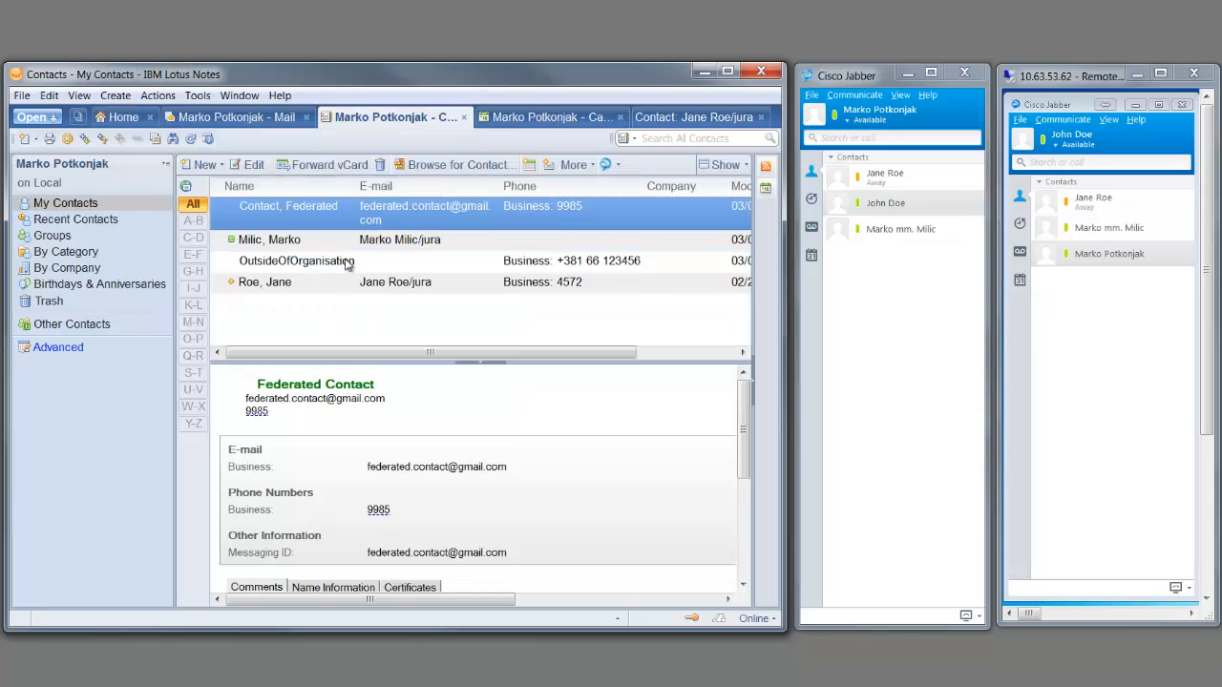
click(296, 259)
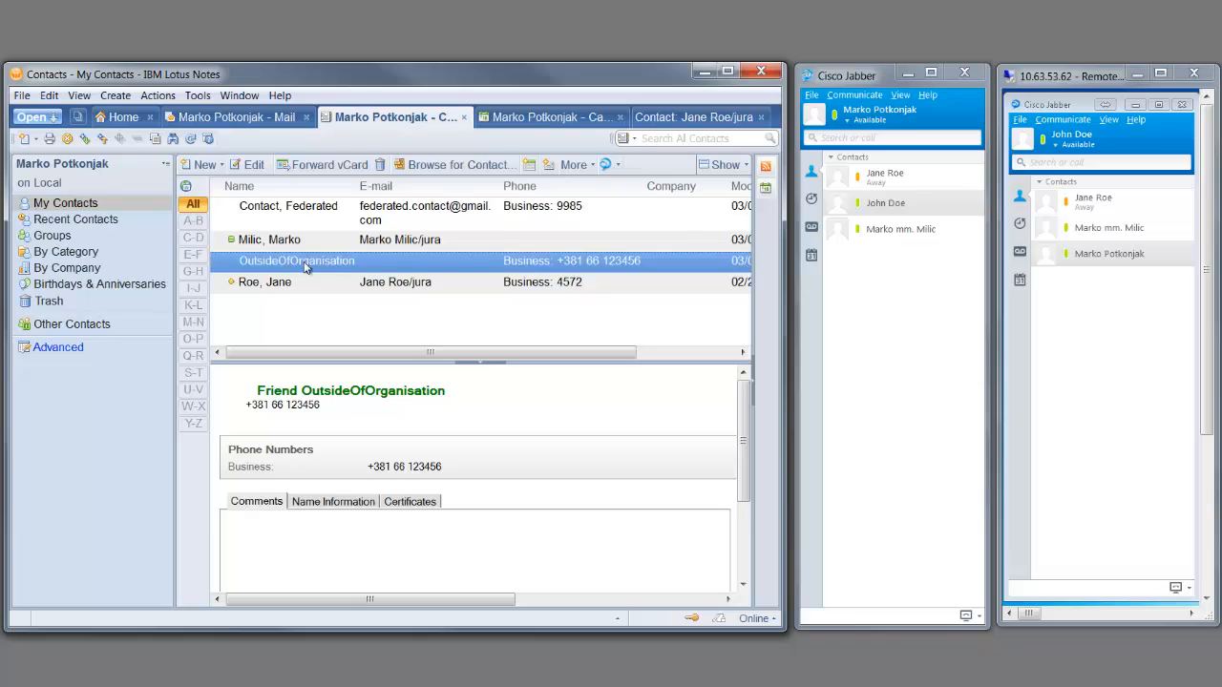
mouse_move(424, 437)
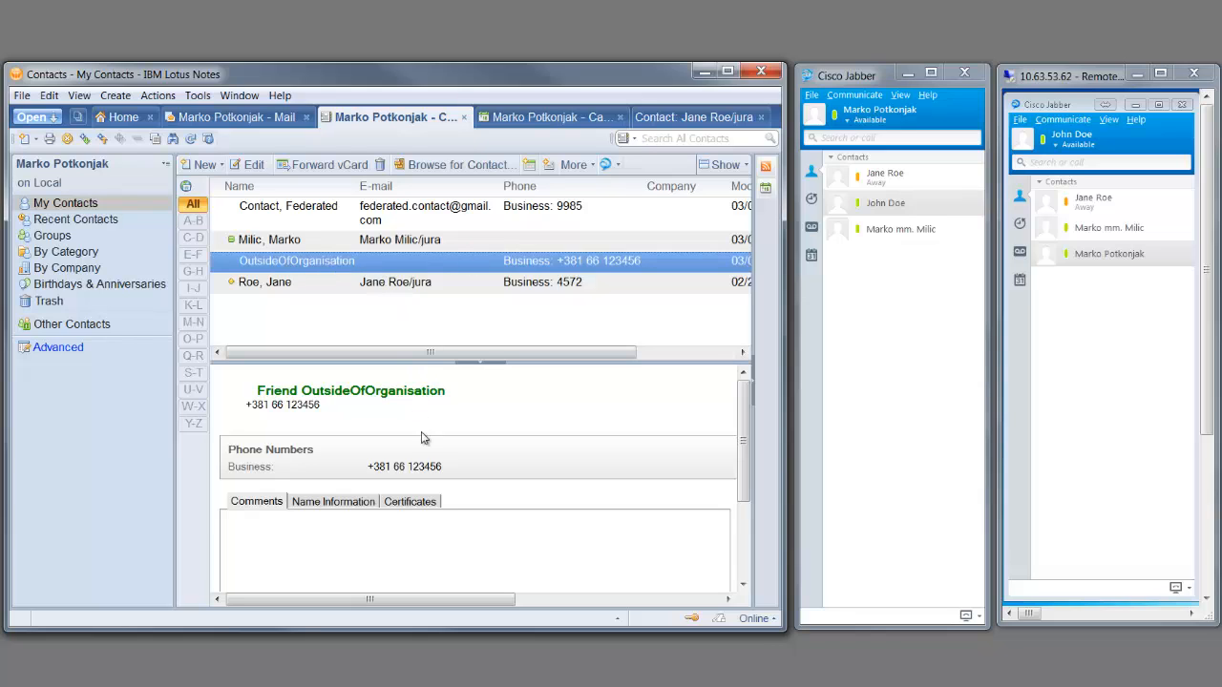
mouse_move(427, 473)
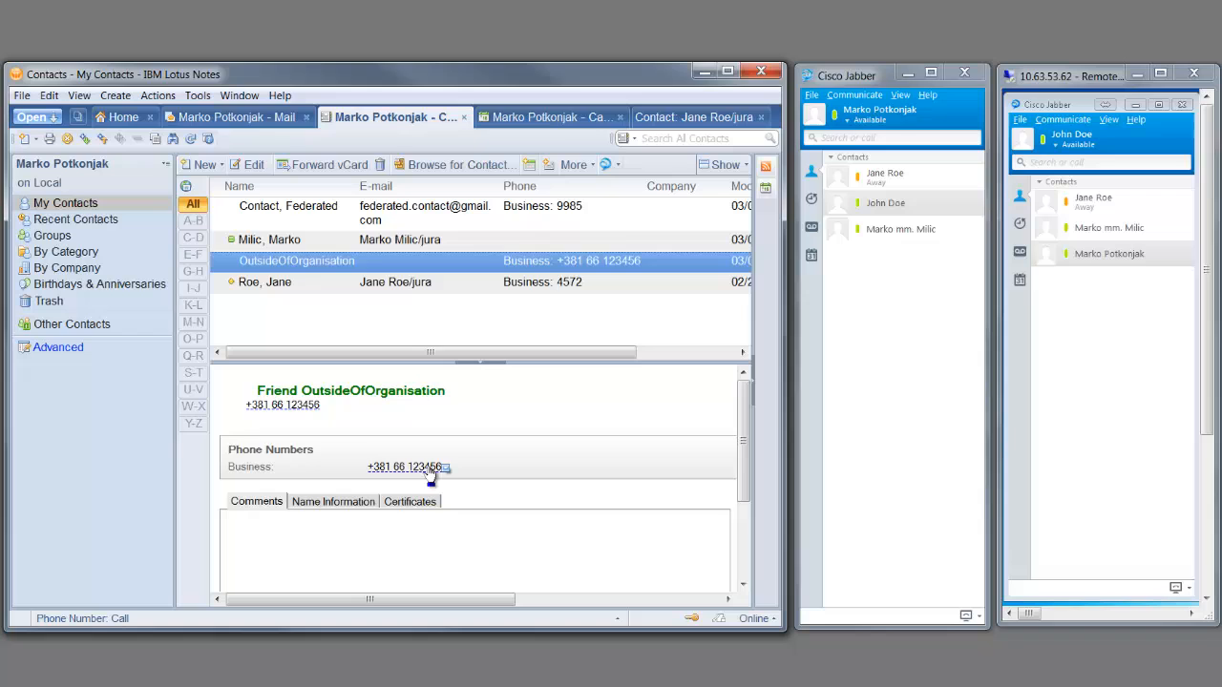
click(446, 466)
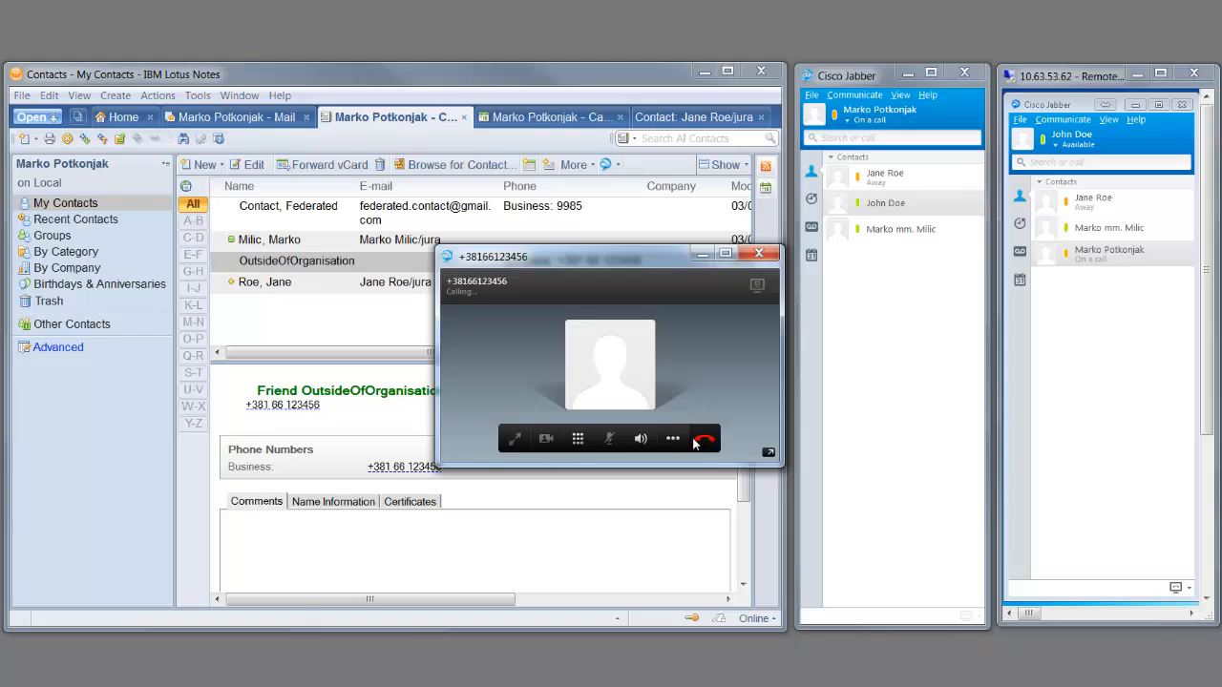
click(704, 437)
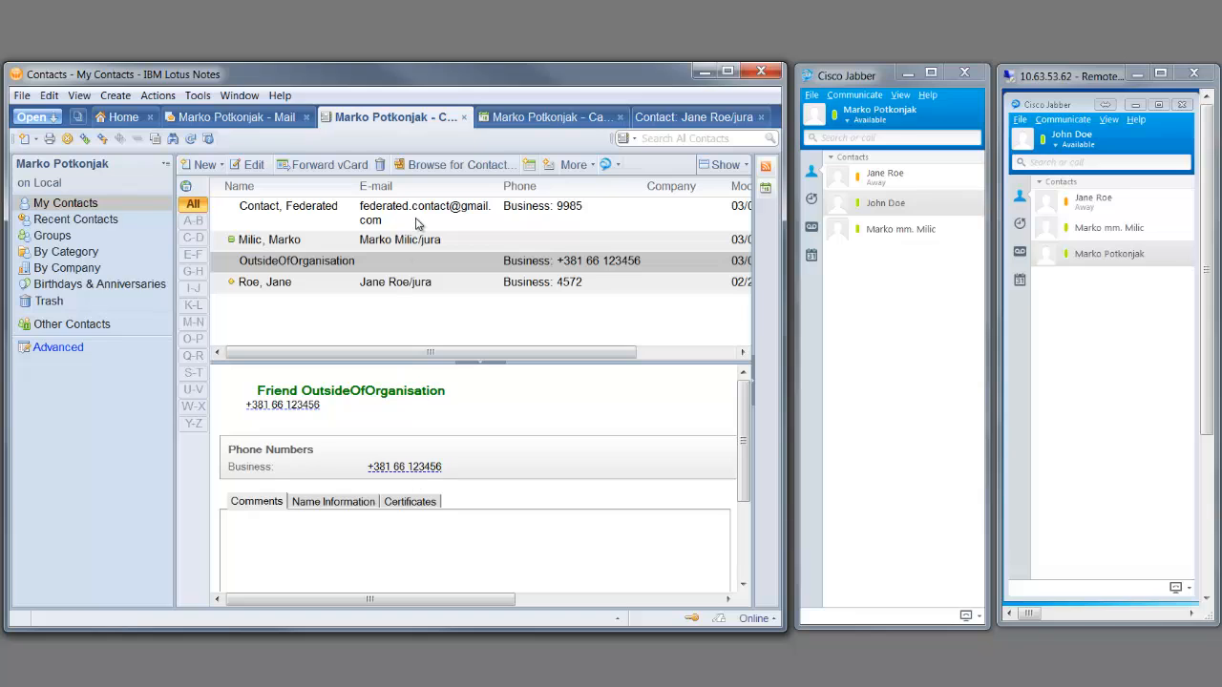
Start a Jabber chat with Federated Contact from its right-click actions
click(289, 207)
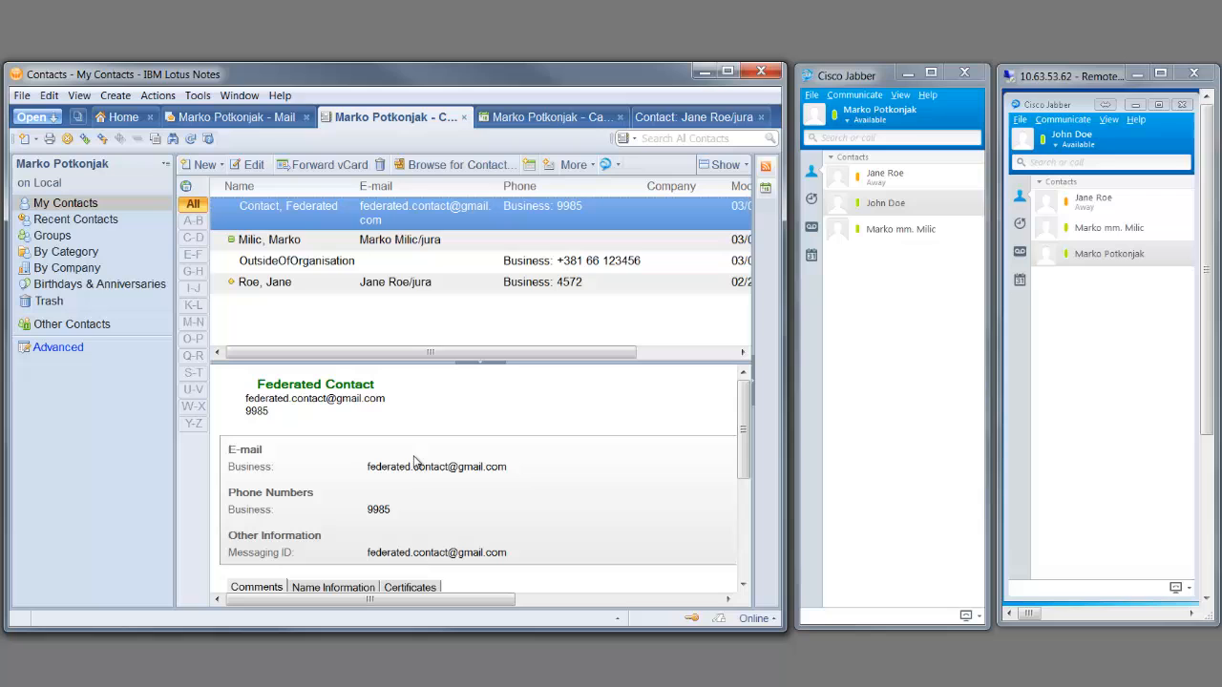
right_click(287, 206)
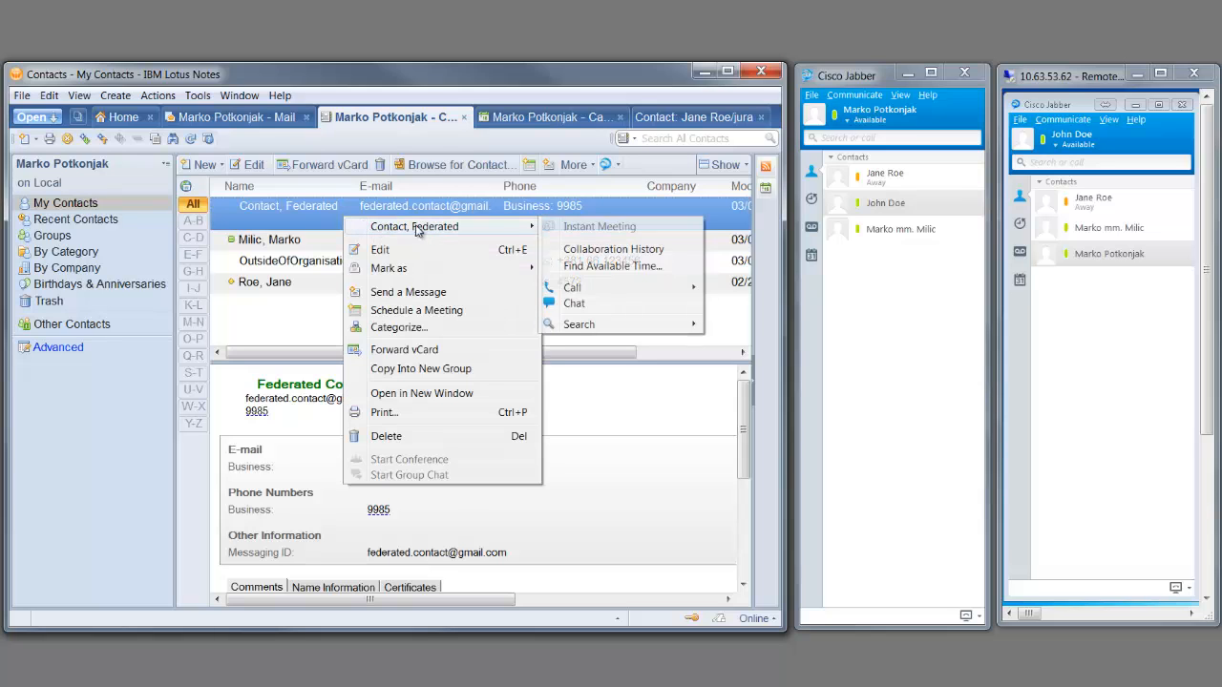
mouse_move(573, 286)
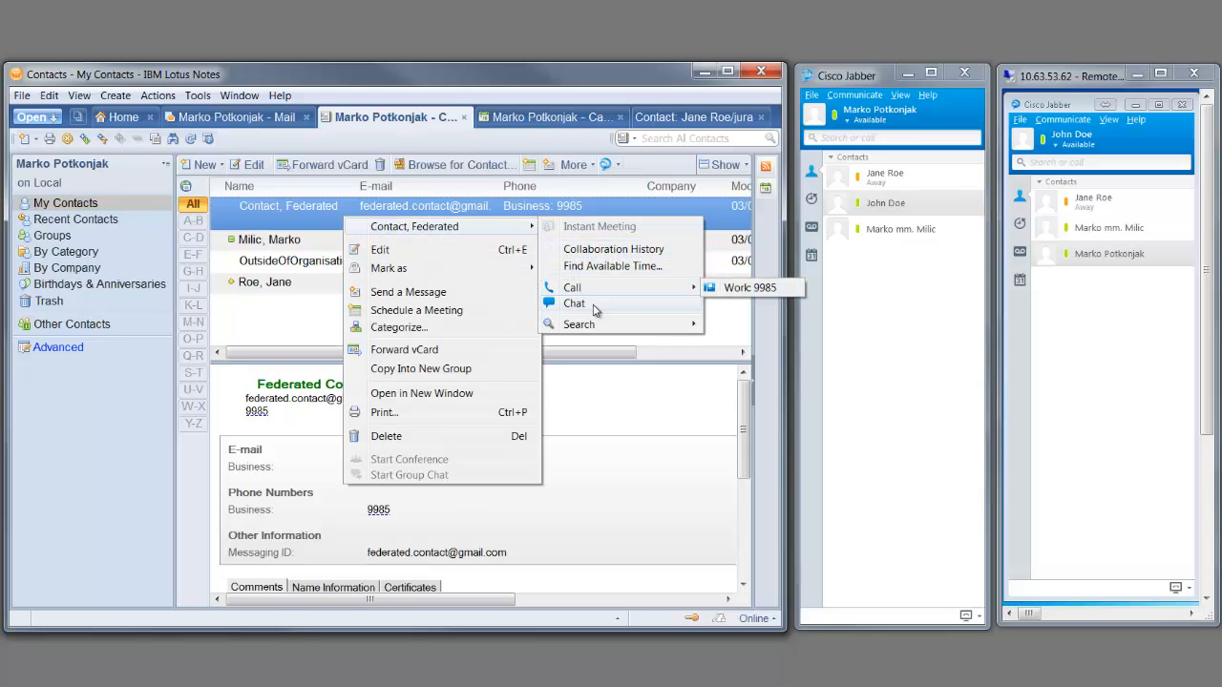
click(573, 304)
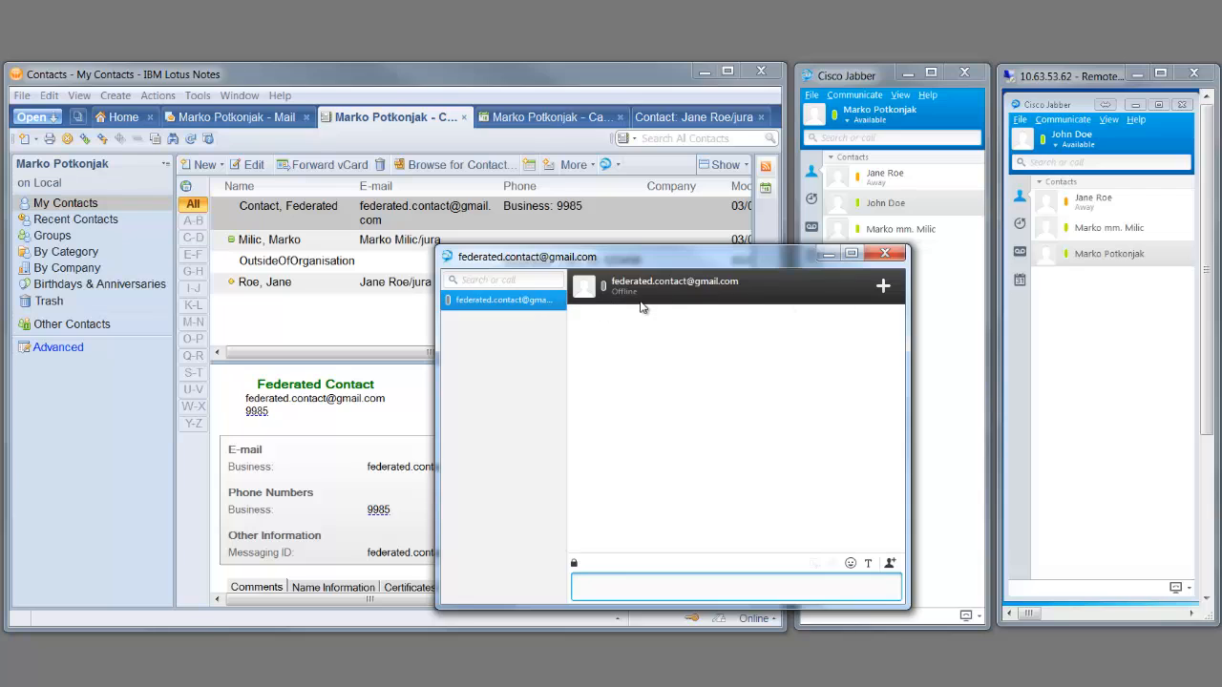
mouse_move(833, 275)
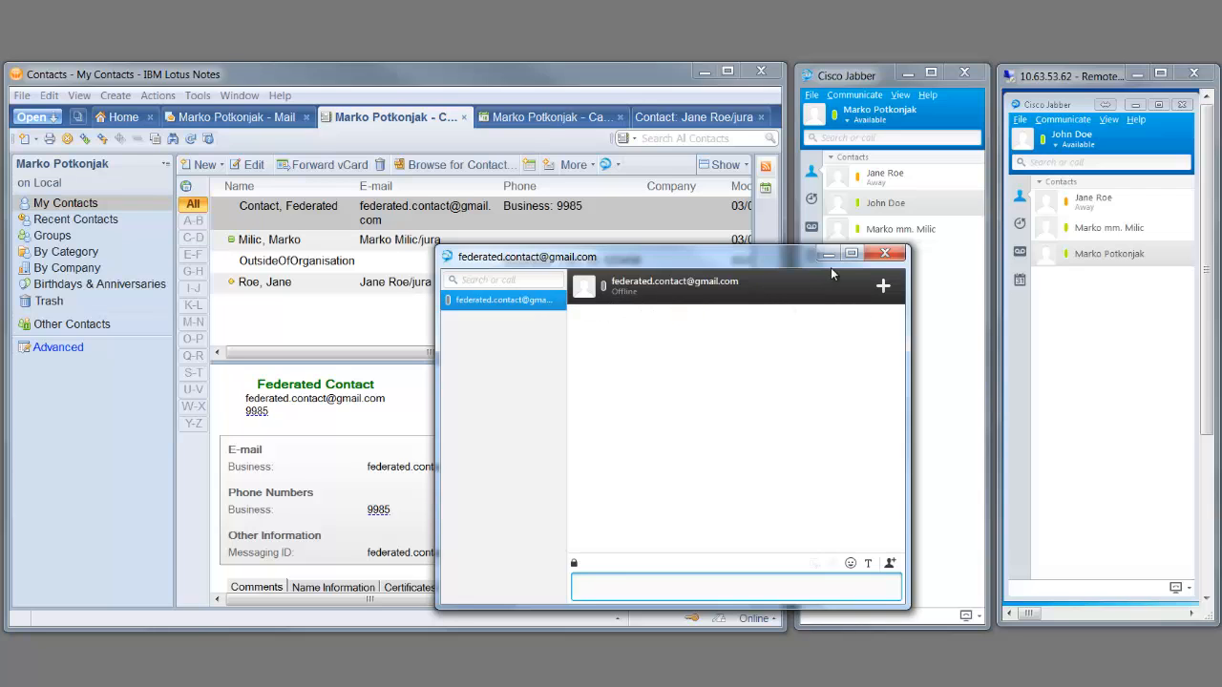
Call Federated Contact's work number 9985 and end the call
right_click(286, 212)
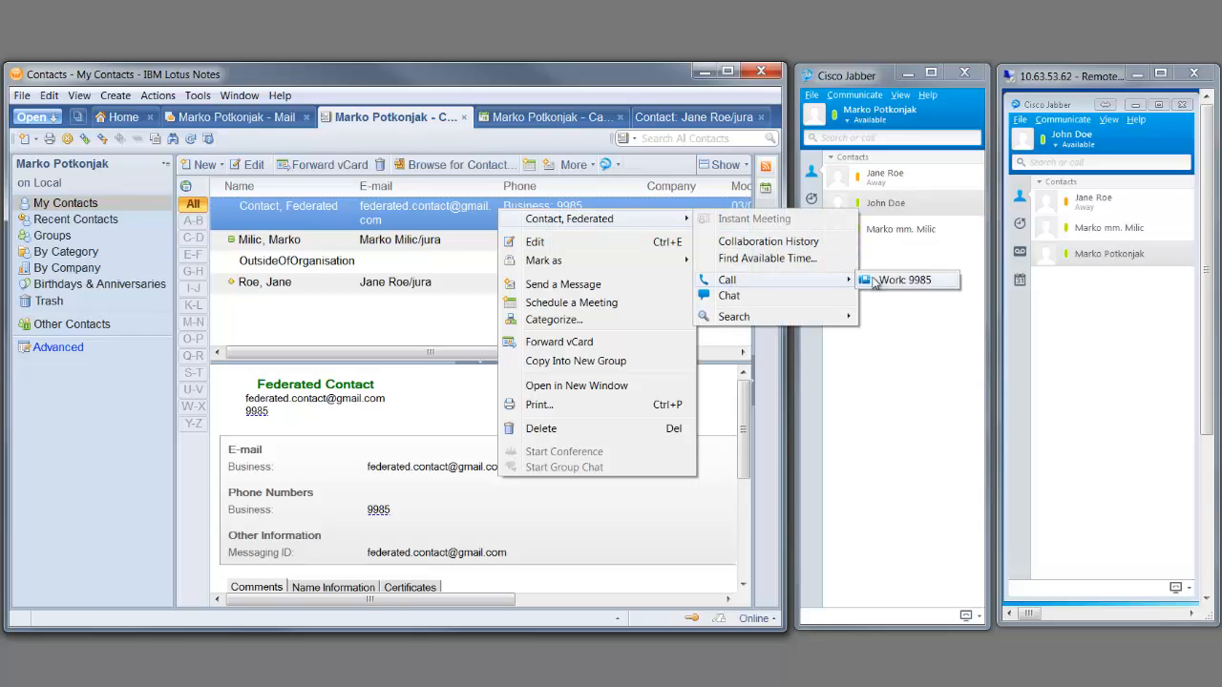
mouse_move(880, 282)
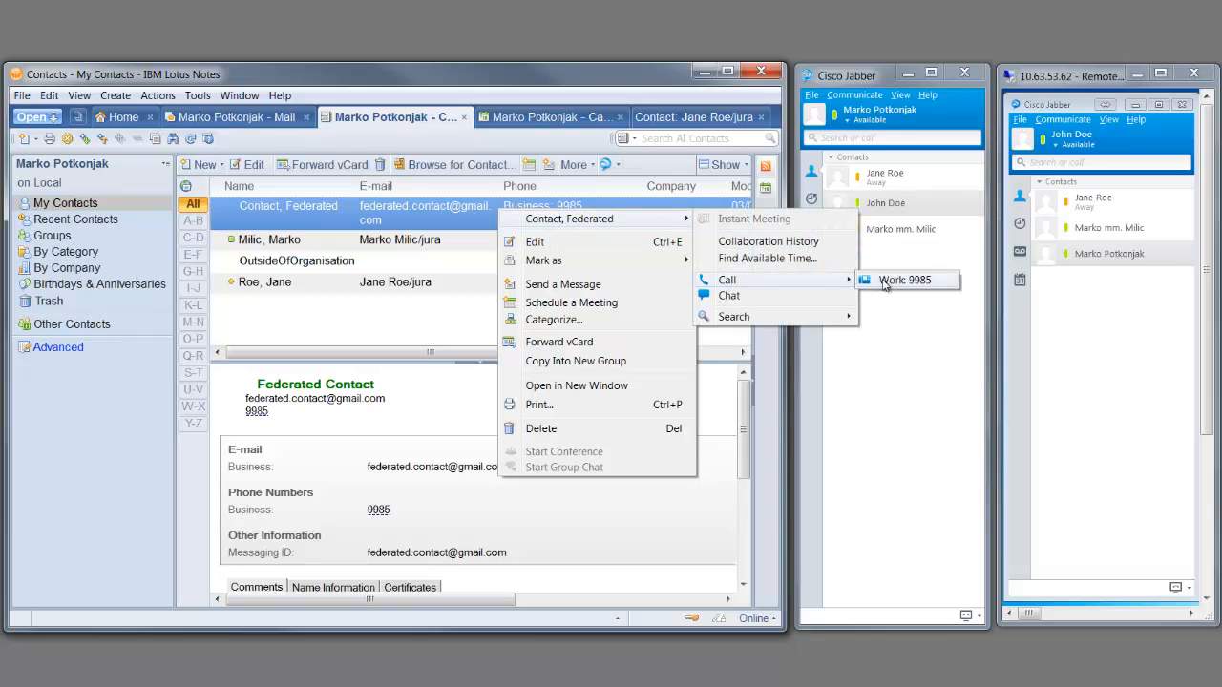
click(905, 279)
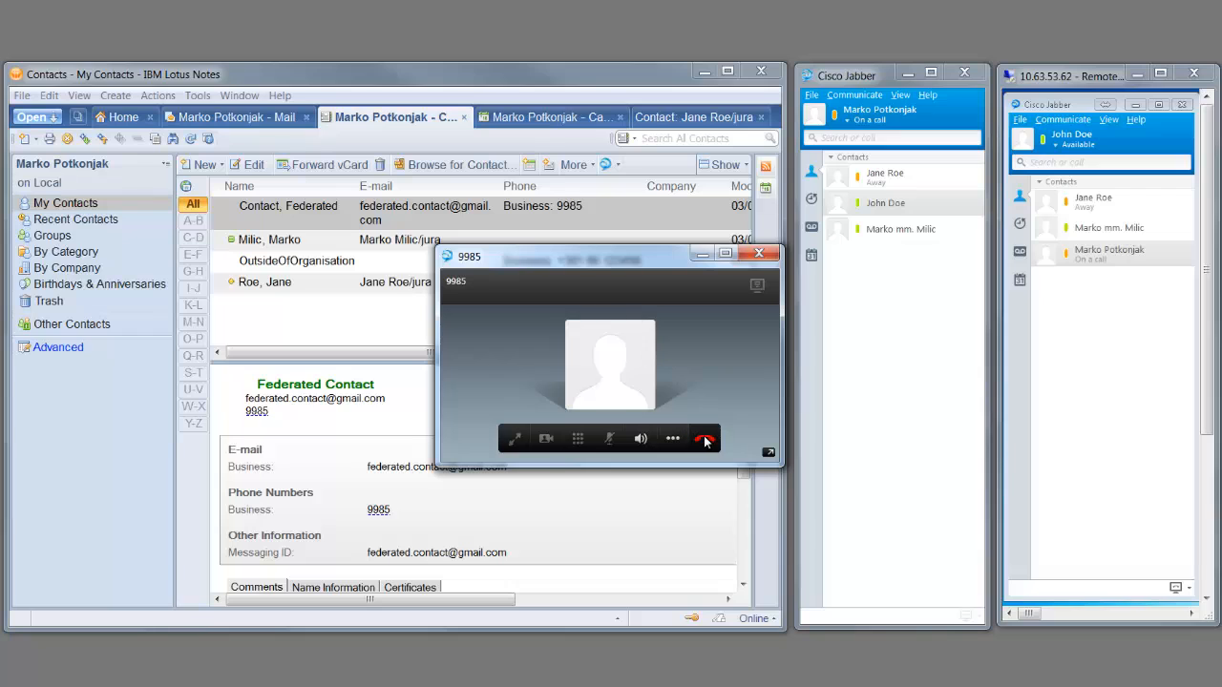
click(706, 437)
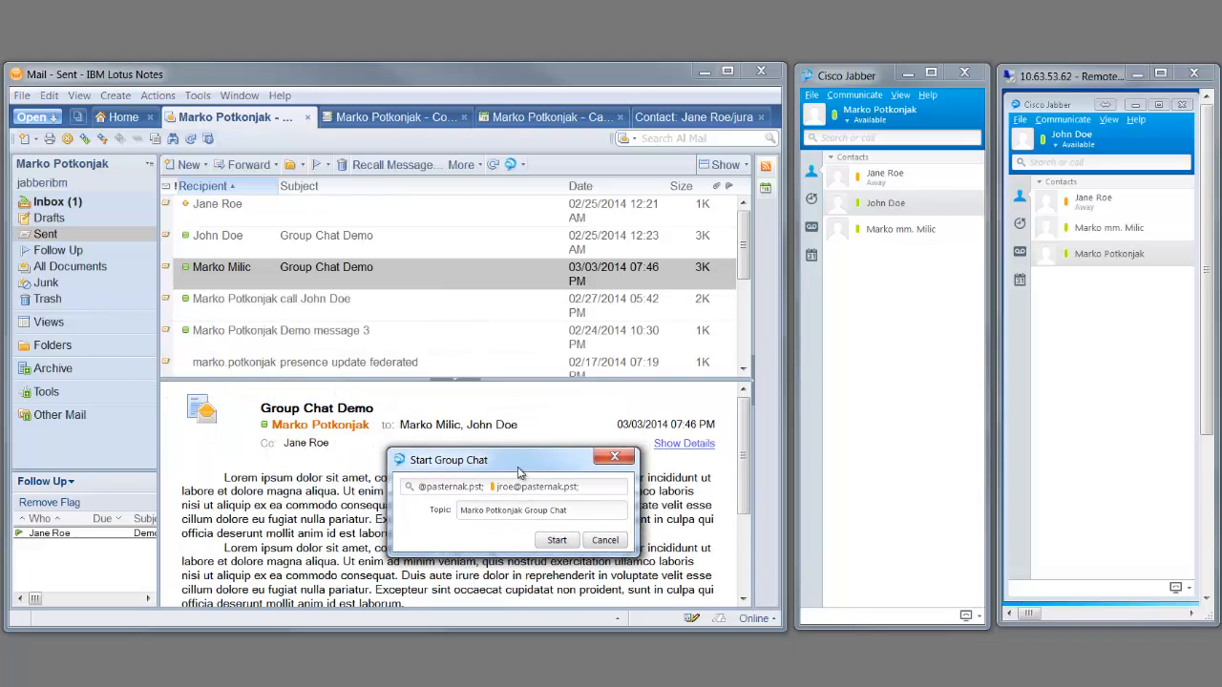
Start the group chat with the Group Chat Demo recipients and accept the invitation on the other computer
click(558, 538)
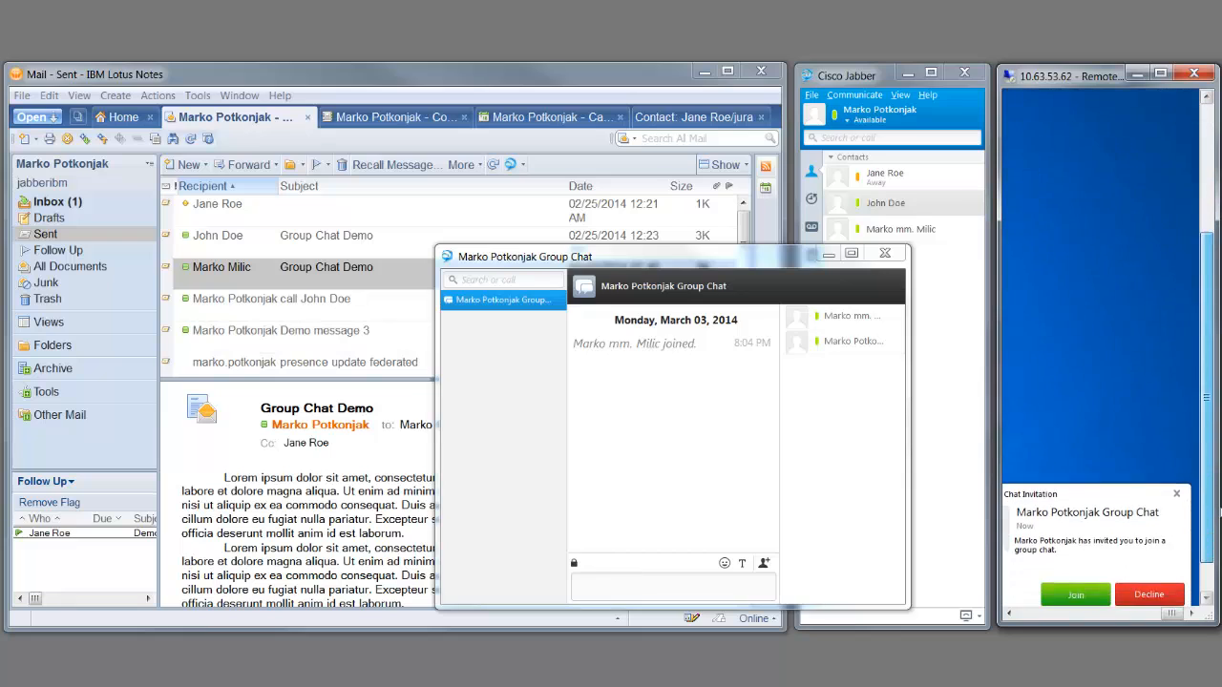
click(1075, 594)
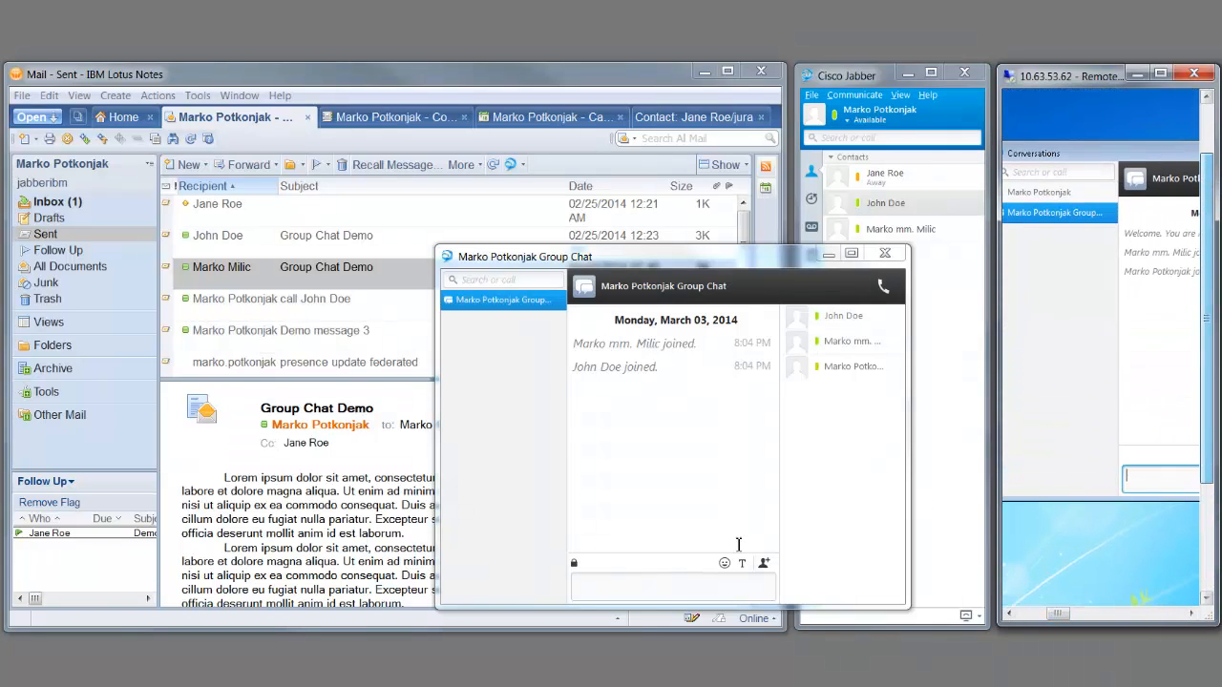
Exchange greetings ('HI', 'hi 2 u') in the group chat, then close the chat window
click(672, 584)
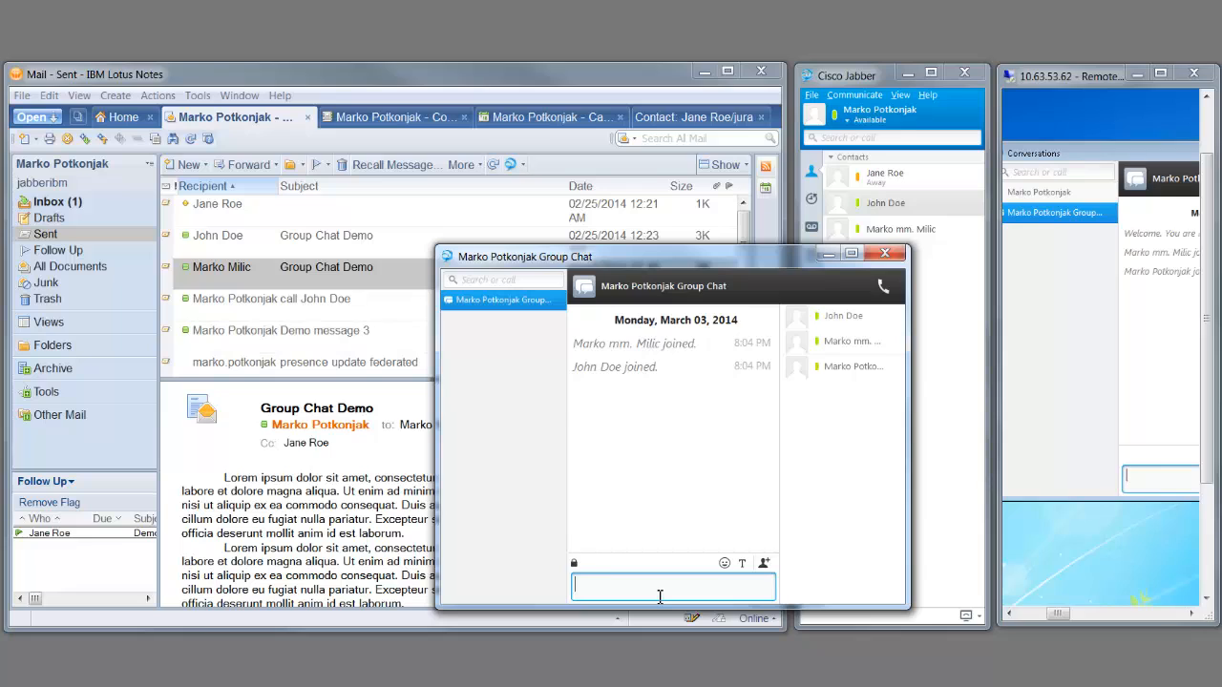
text(HI)
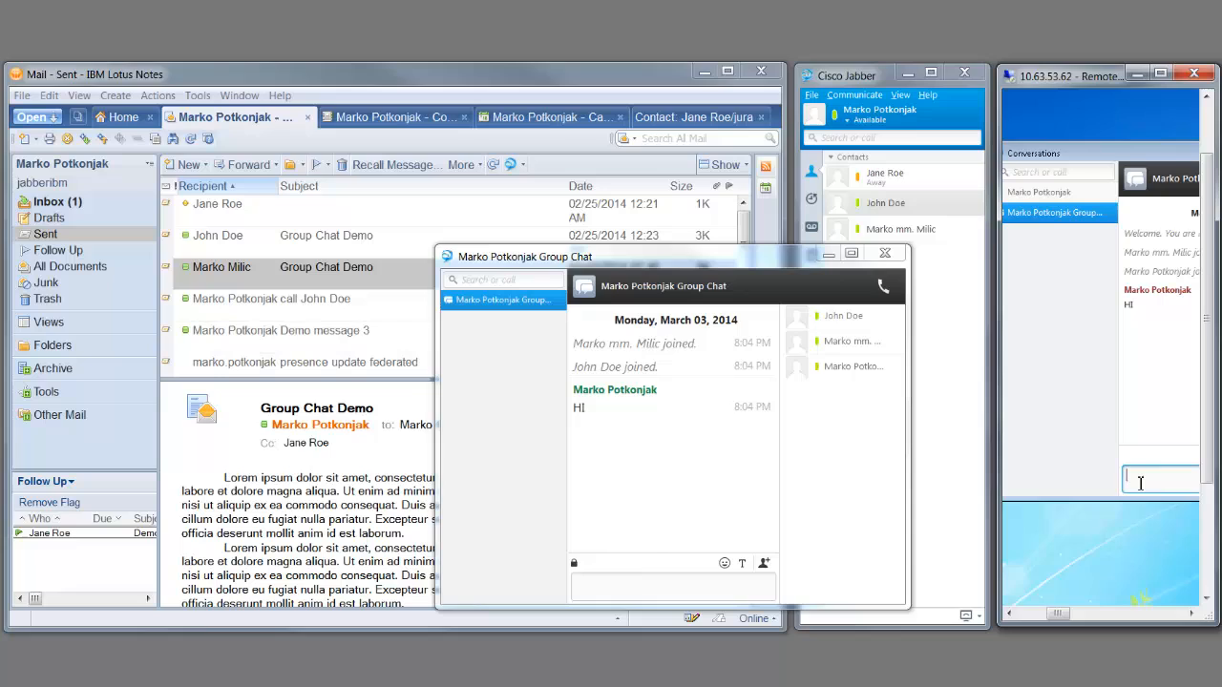
text(hi 2 u)
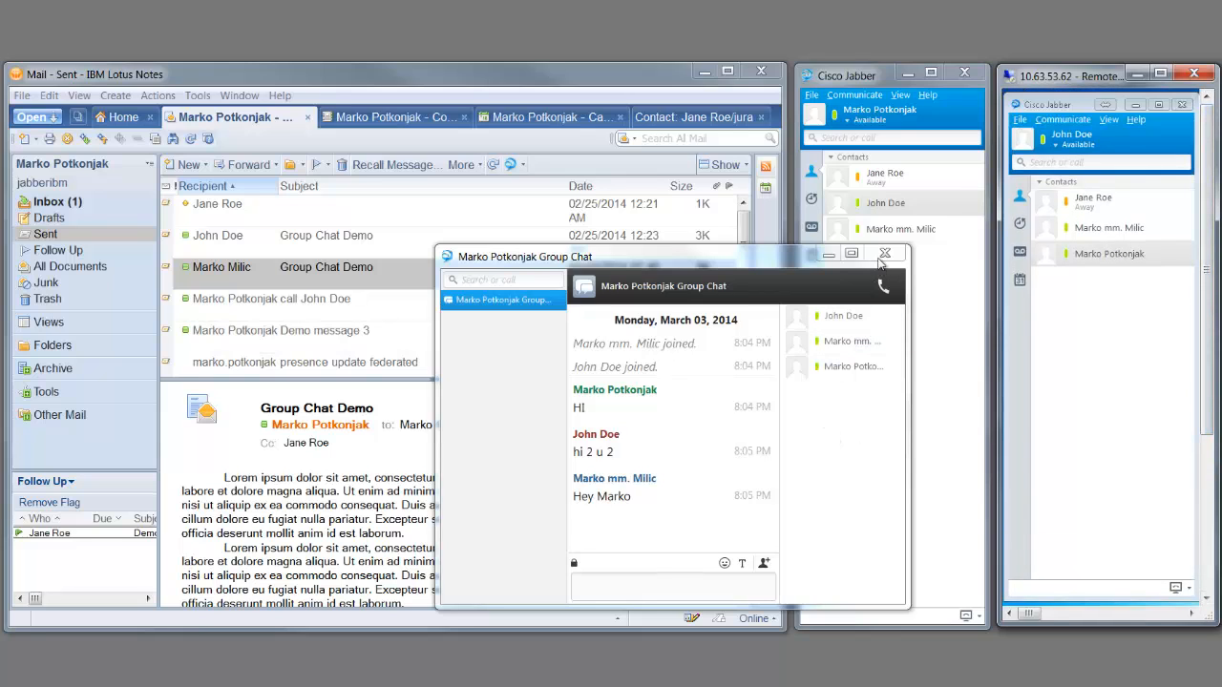
click(884, 252)
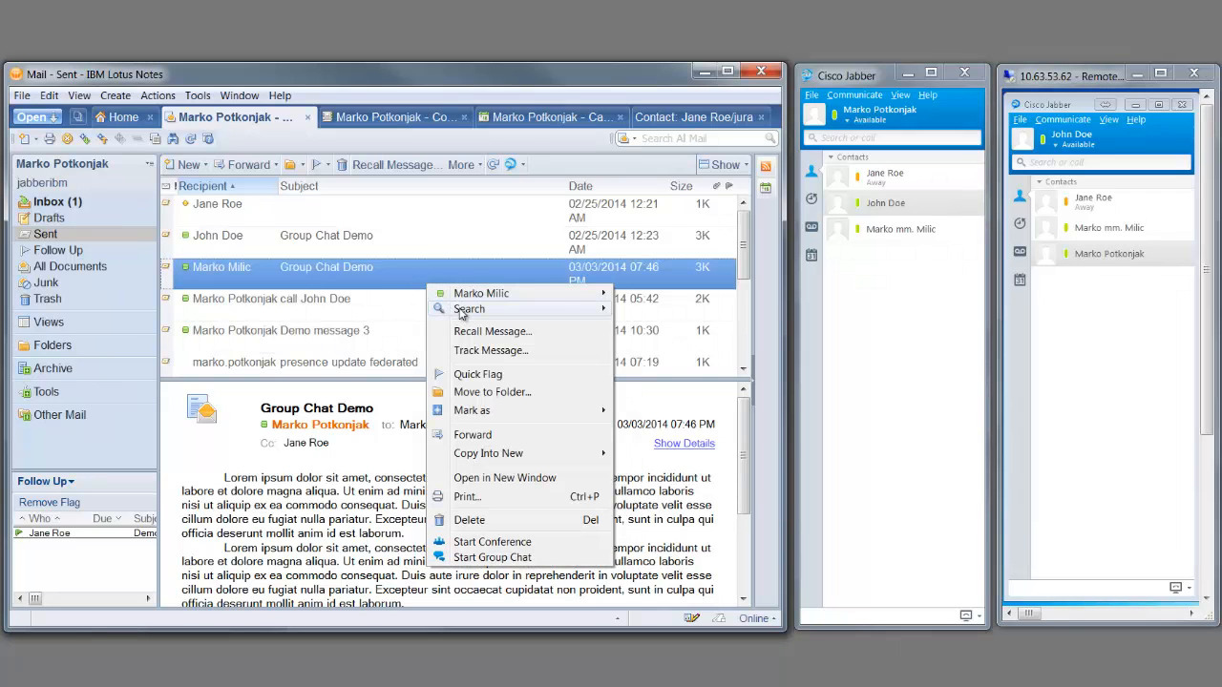
mouse_move(473, 546)
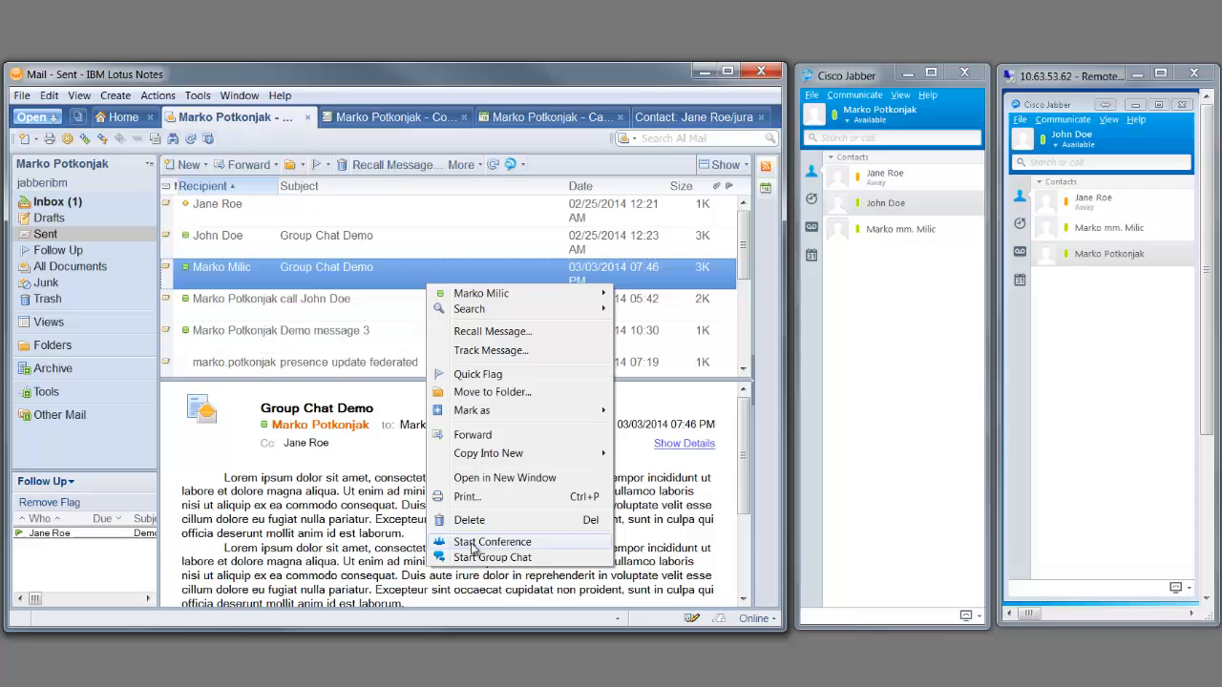
Start a Cisco Jabber conference call with Marko Milic, Jane Roe and John Doe from the Group Chat Demo message
click(493, 542)
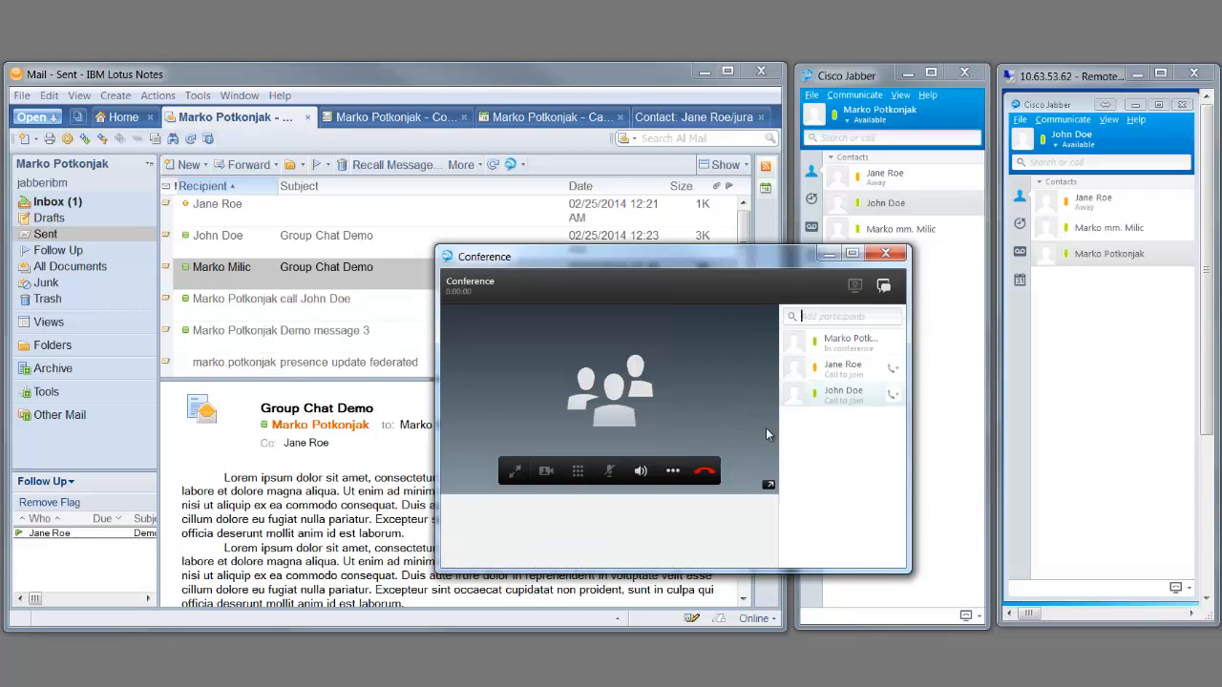
mouse_move(706, 470)
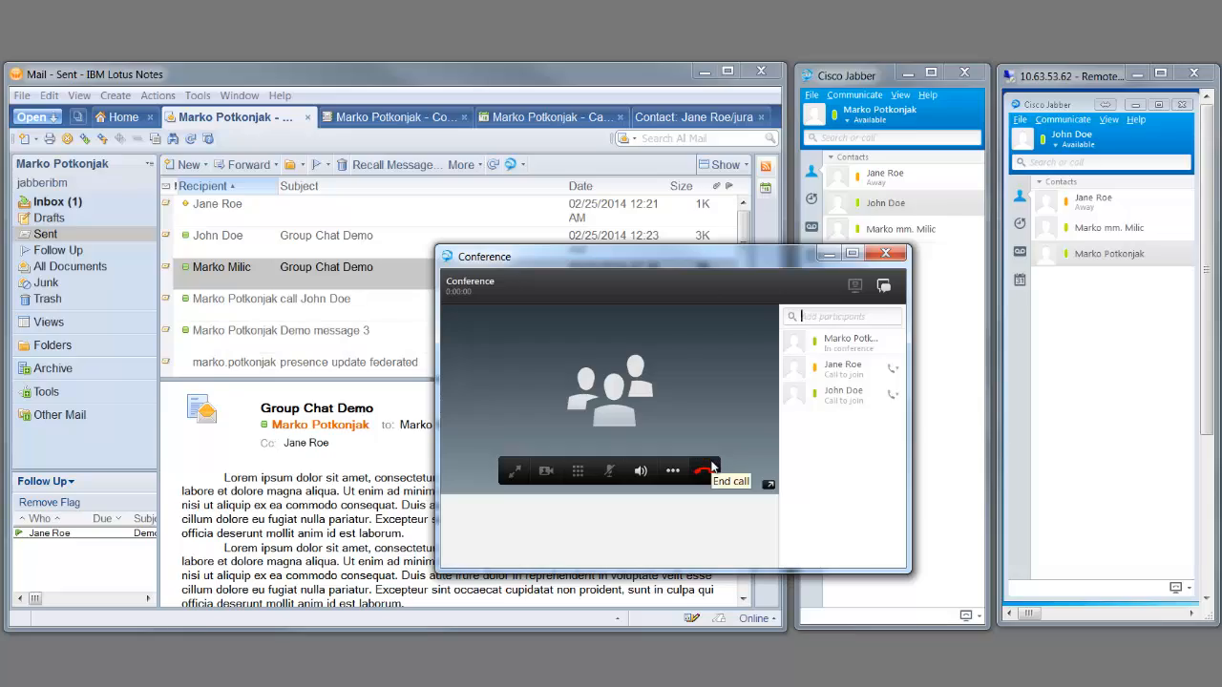